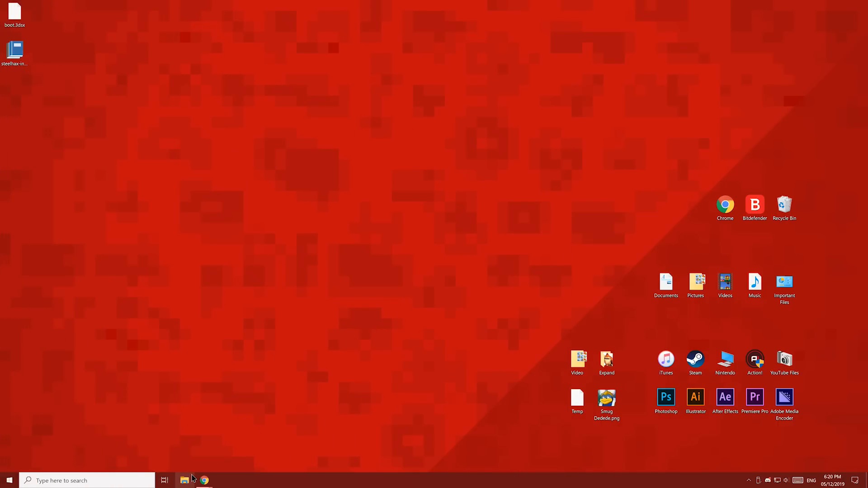
Open Nintendo 3DS on drive G: and compare its ID0 folder with Bruteforce Movable's entry.
left_click(184, 480)
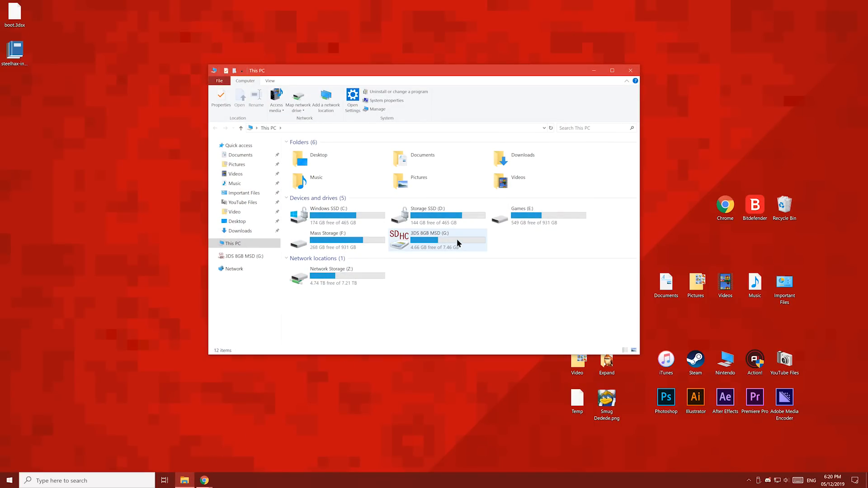
double_click(426, 239)
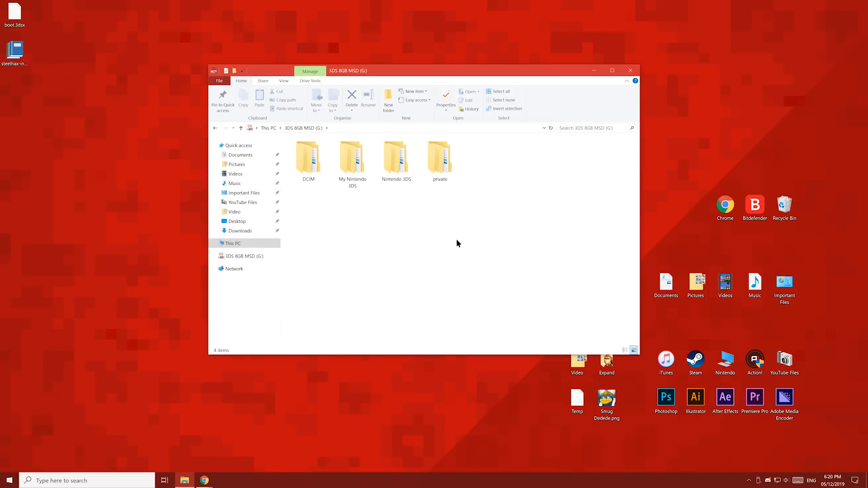
left_click(396, 159)
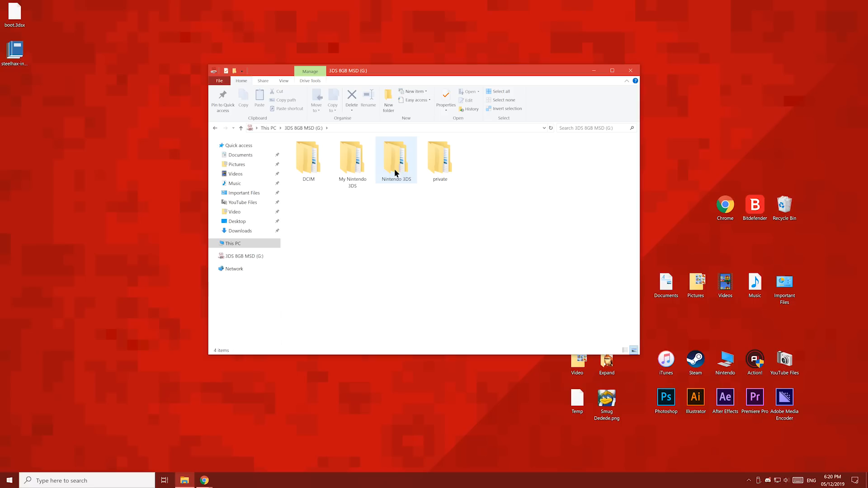
double_click(396, 157)
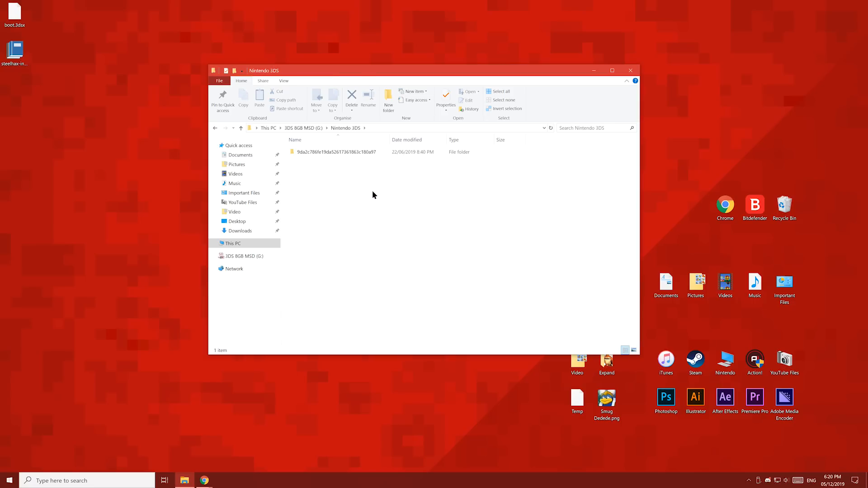
left_click(335, 152)
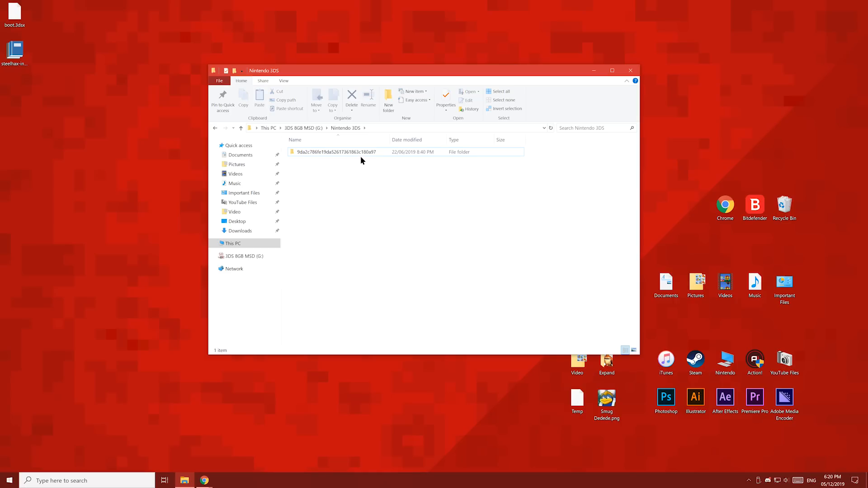
mouse_move(209, 465)
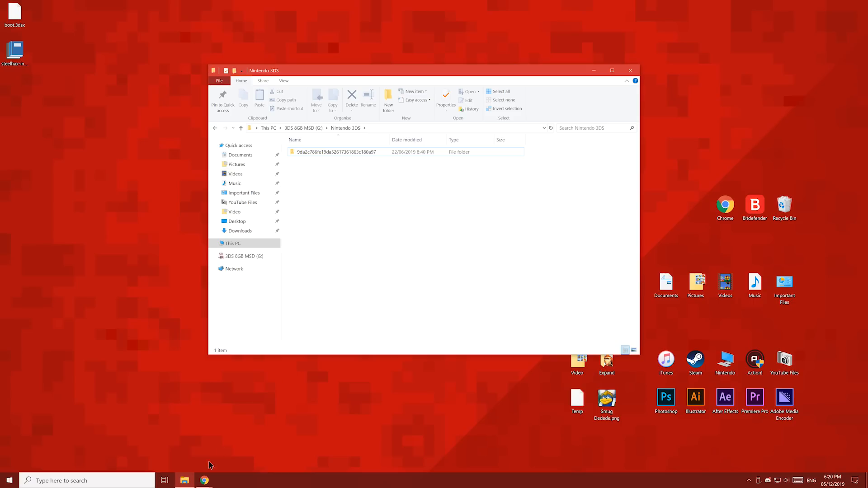
left_click(204, 480)
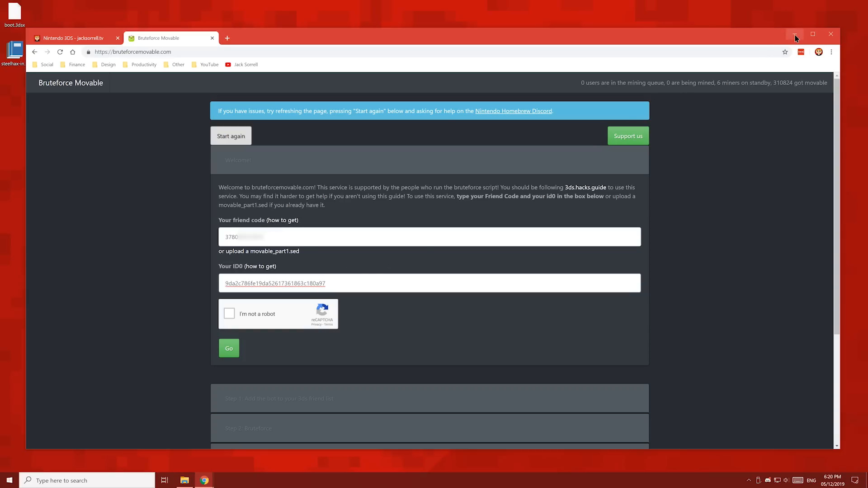
left_click(794, 34)
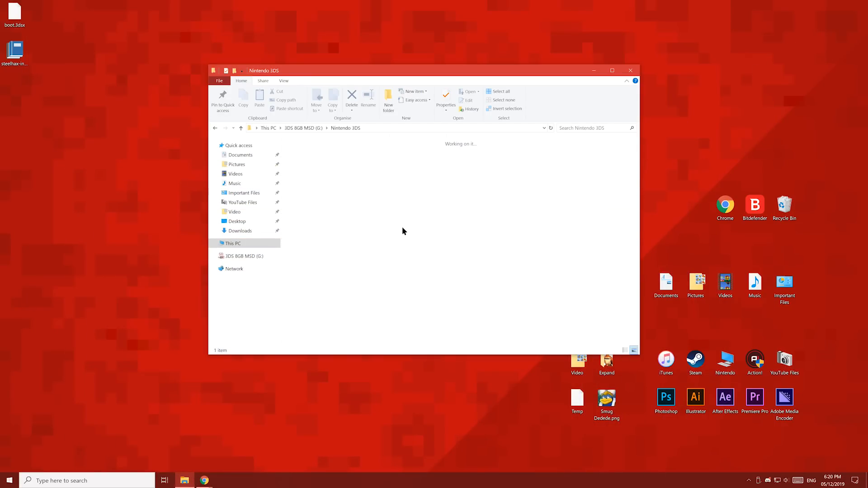
Delete the Nintendo 3DS folder from the SD card root and return to Bruteforce Movable.
left_click(215, 127)
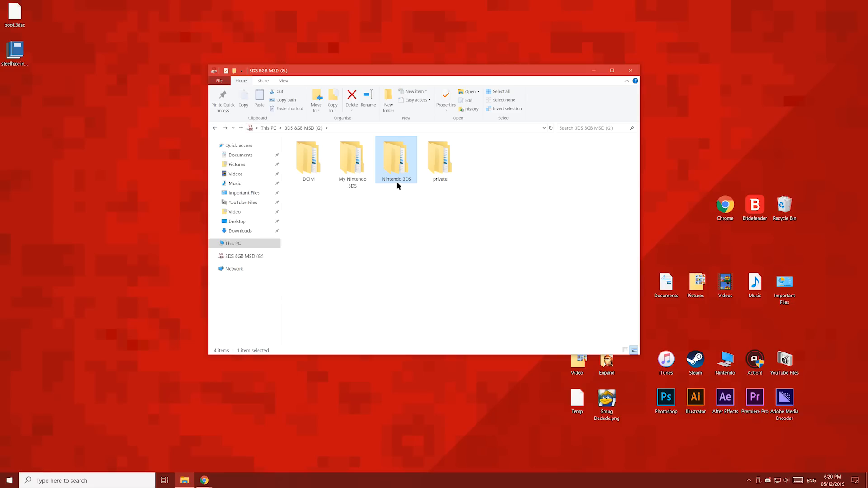
mouse_move(398, 197)
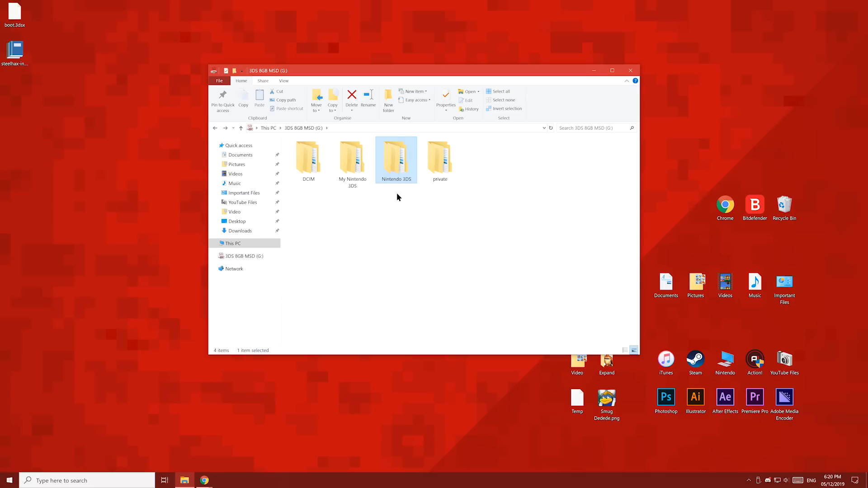
mouse_move(373, 220)
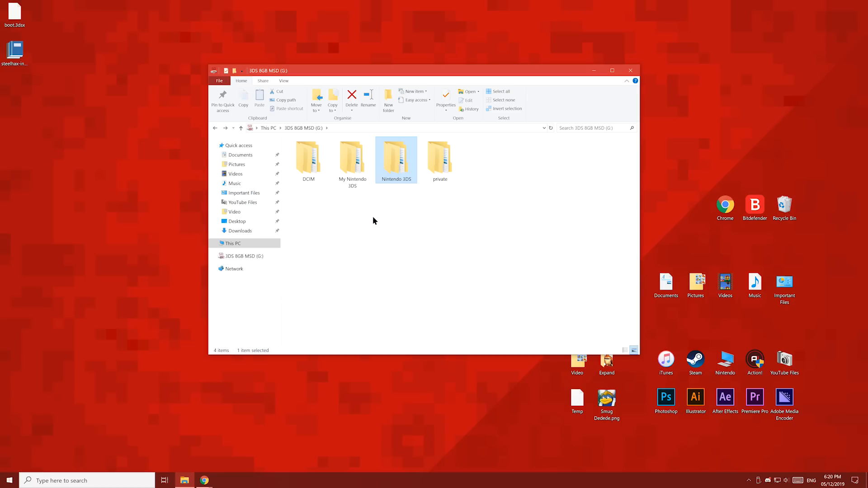
mouse_move(380, 188)
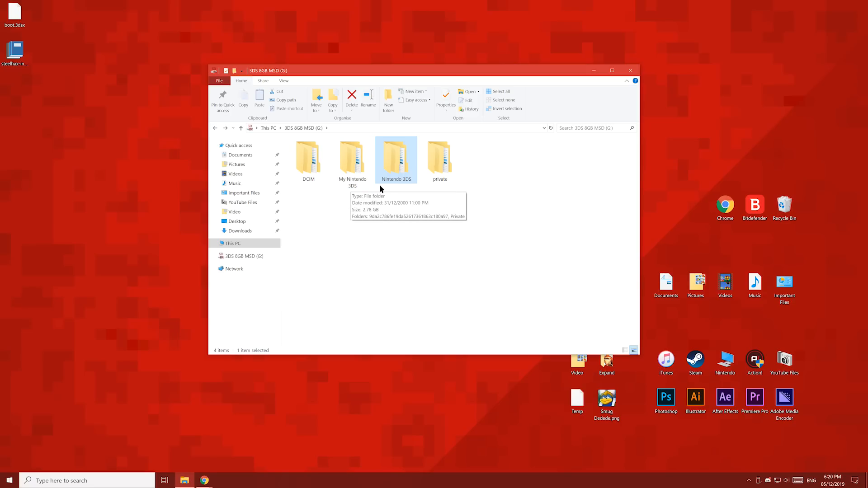
mouse_move(400, 176)
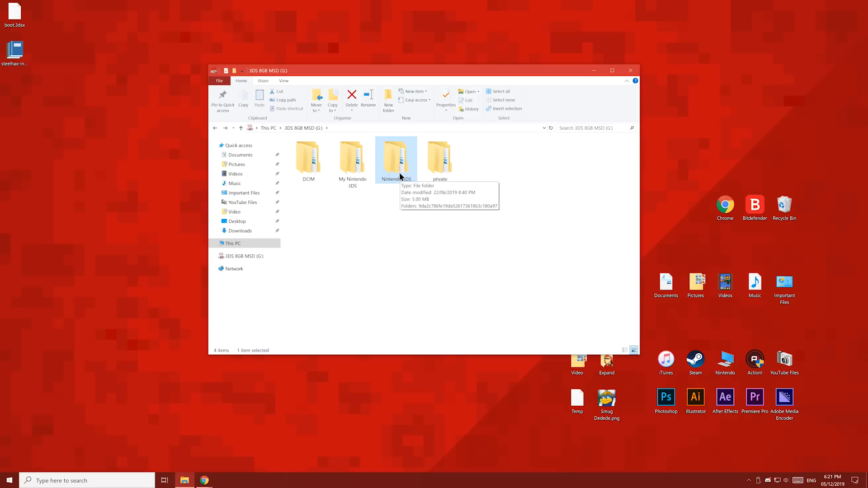
right_click(396, 160)
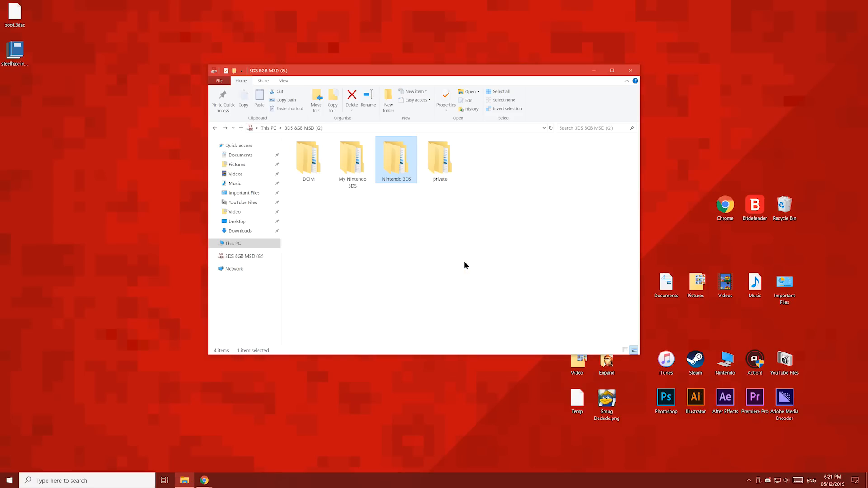
left_click(352, 97)
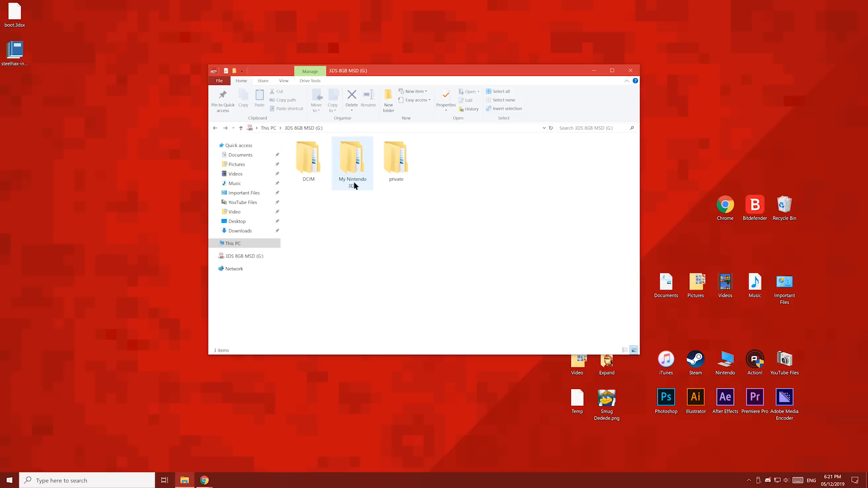
left_click(352, 158)
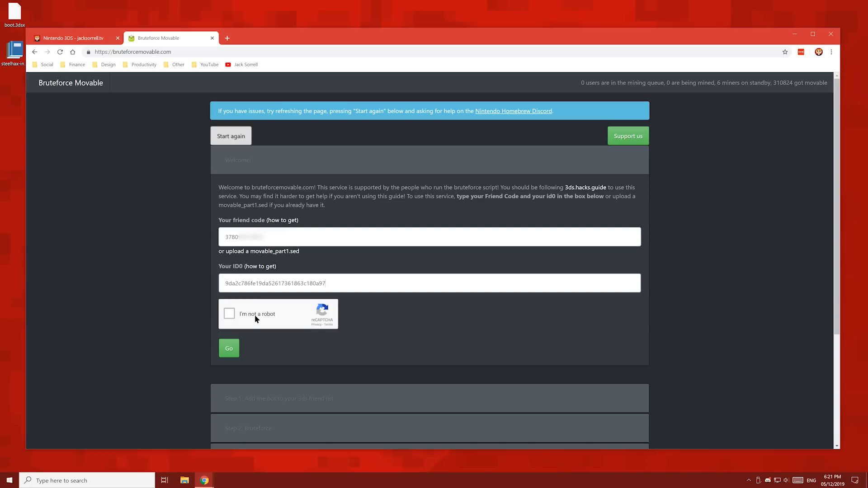
Pass the reCAPTCHA hill-image check and submit the friend code and ID0 form.
left_click(228, 314)
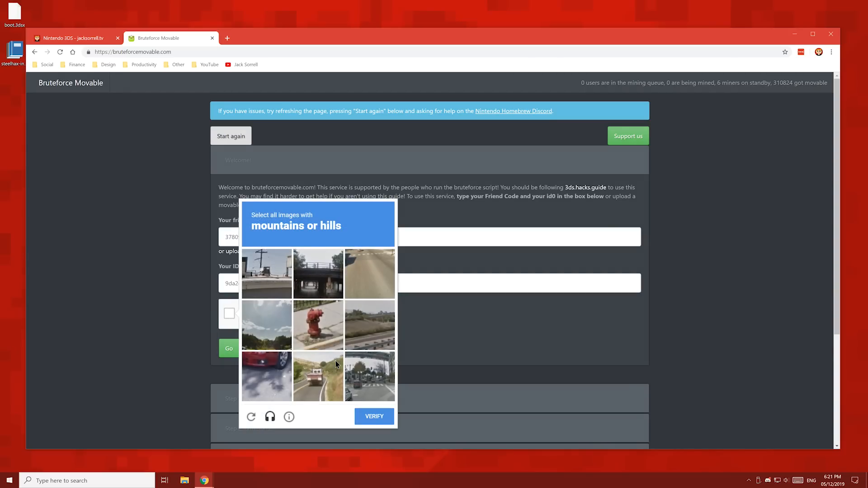
left_click(370, 325)
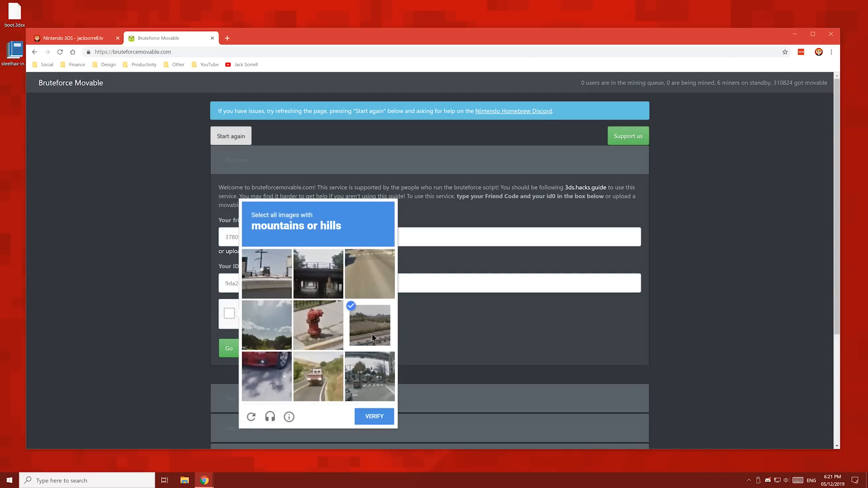
left_click(317, 377)
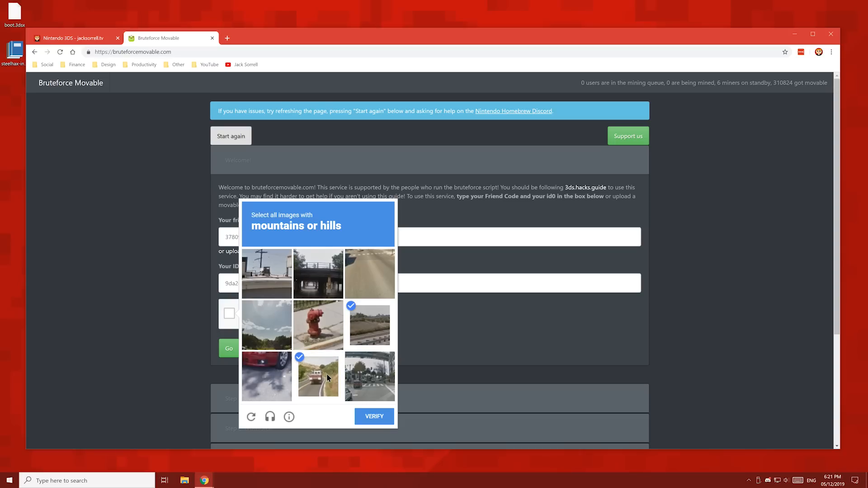
left_click(373, 416)
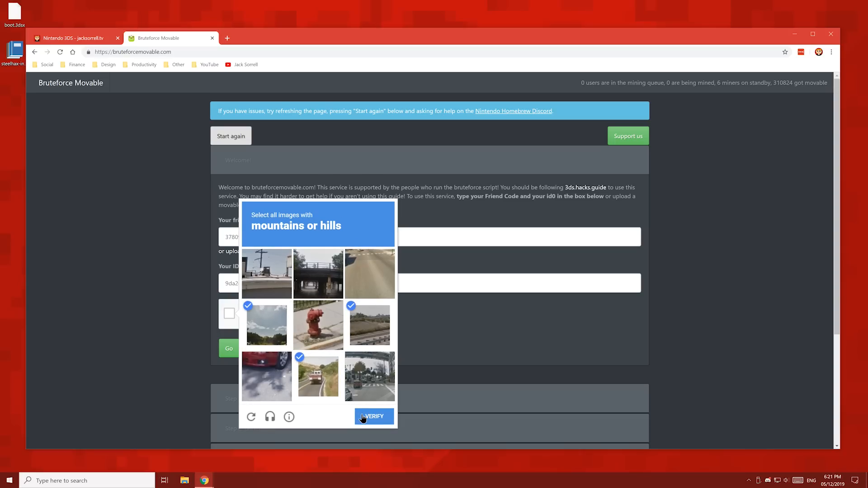
left_click(372, 417)
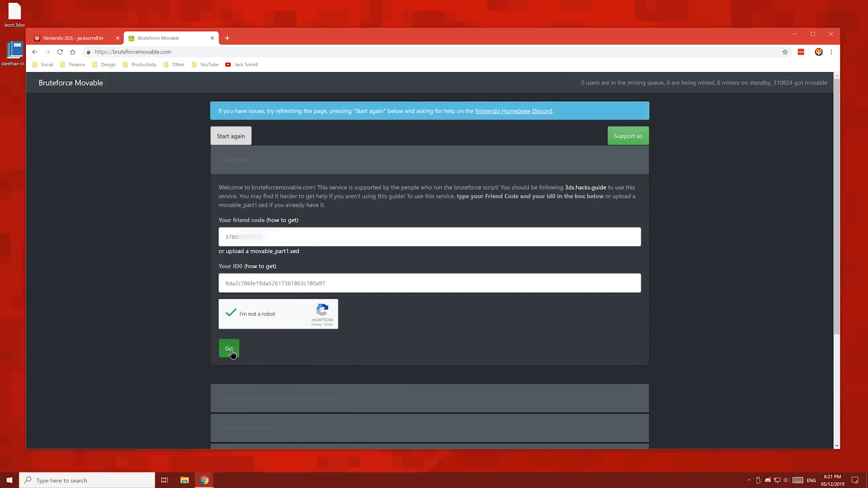
left_click(229, 349)
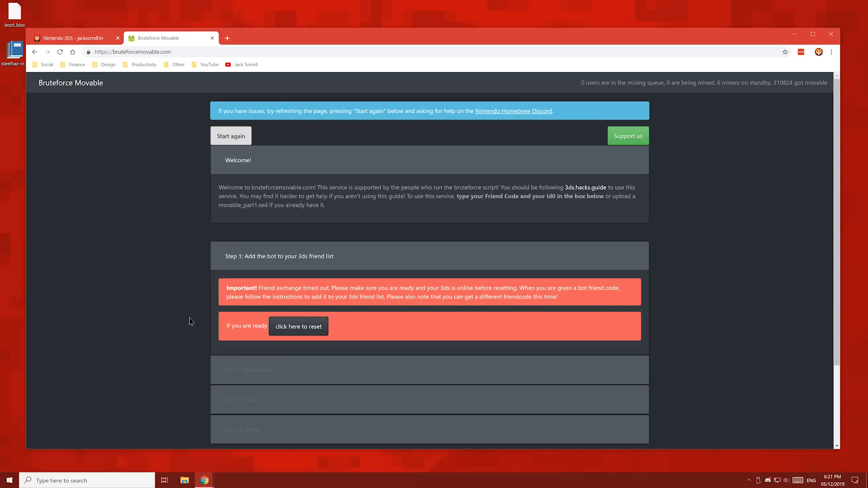
mouse_move(204, 324)
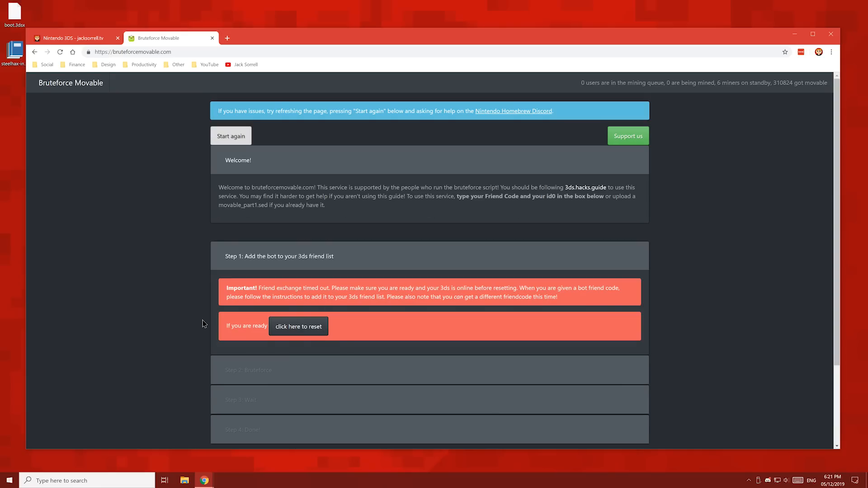
mouse_move(401, 330)
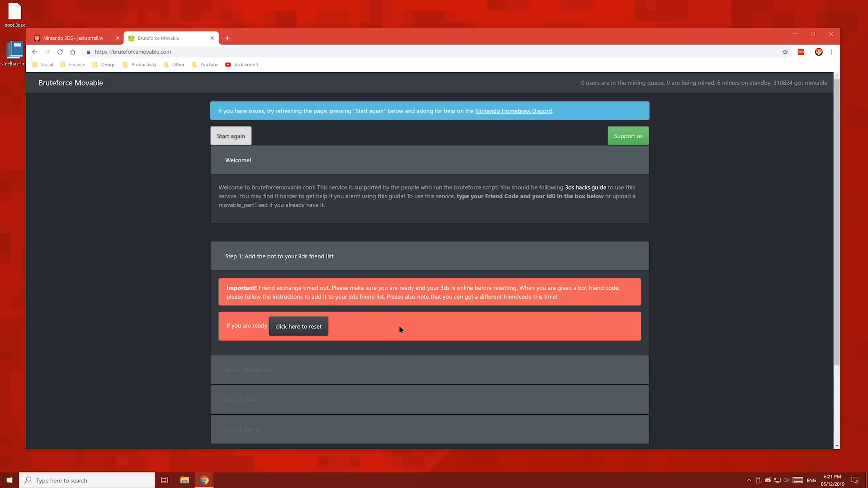
mouse_move(298, 326)
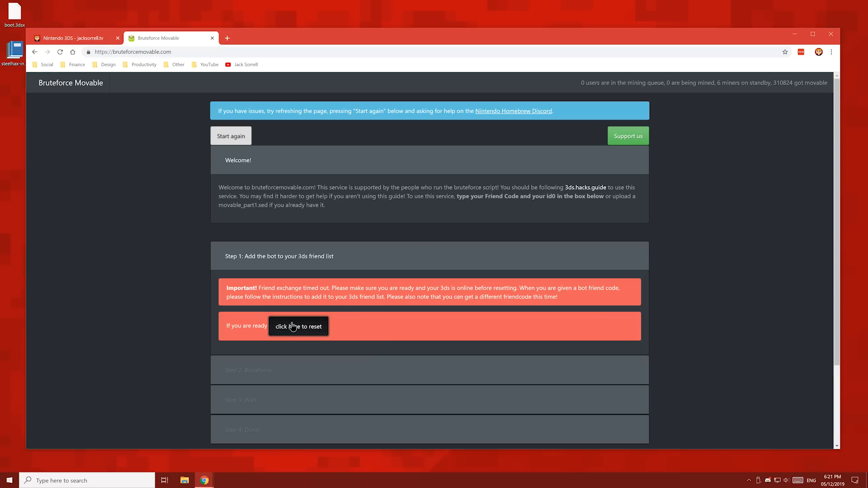
left_click(298, 326)
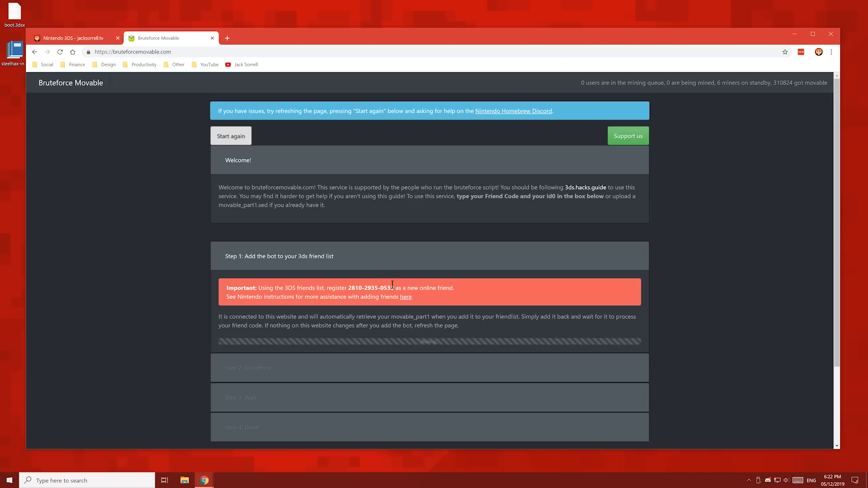
double_click(369, 288)
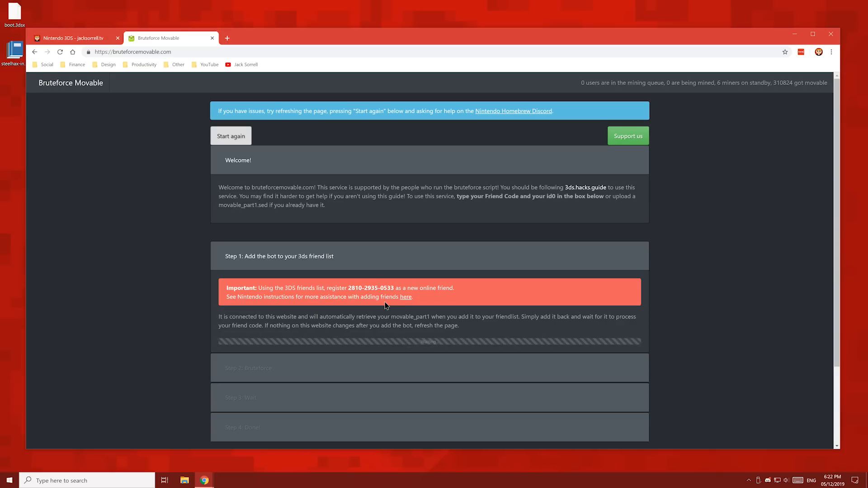
mouse_move(393, 312)
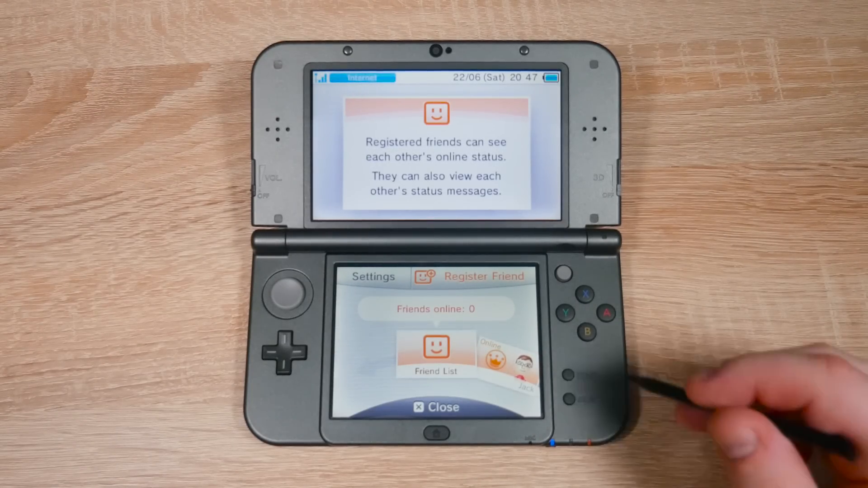
Start Register Friend on the 3DS and choose Internet registration.
left_click(474, 276)
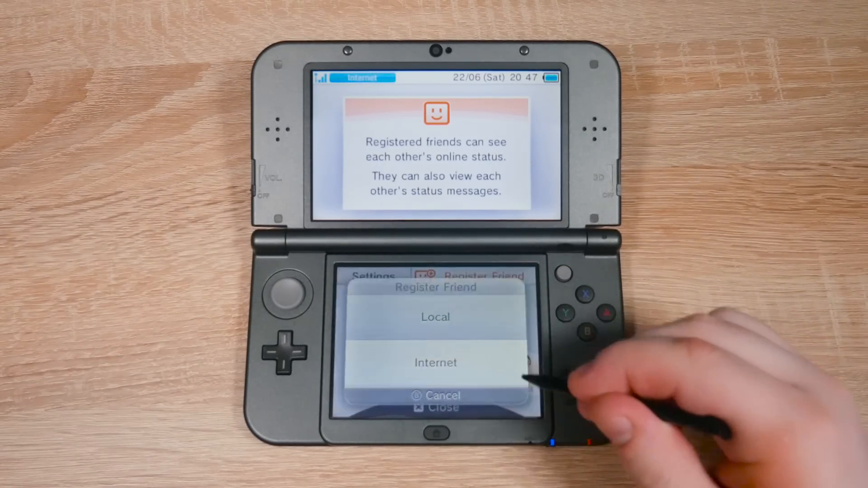
left_click(435, 363)
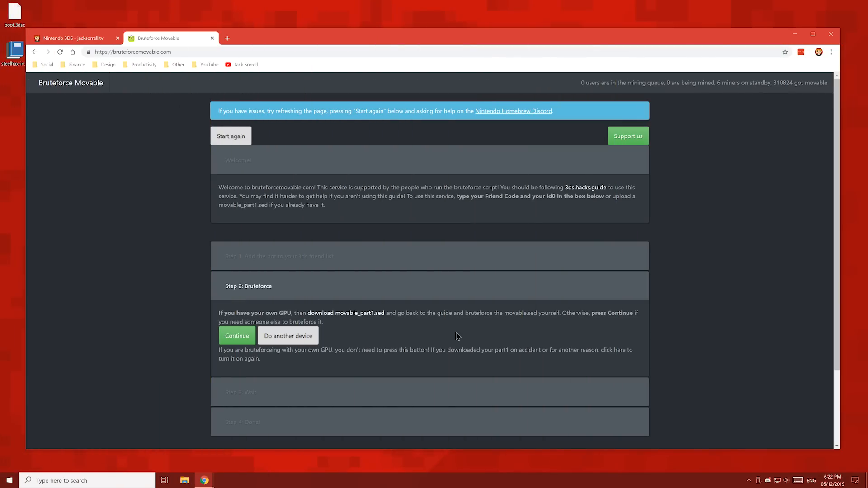
mouse_move(237, 336)
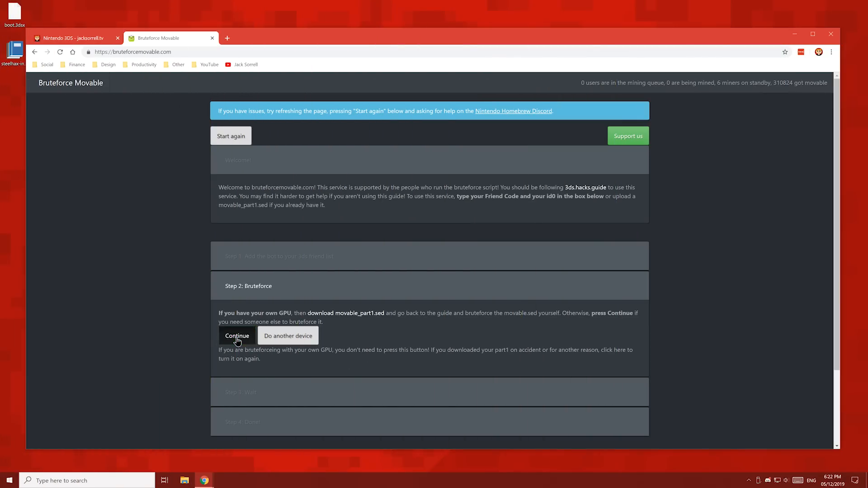
Download movable.sed to the Desktop and close the Bruteforce Movable tab.
left_click(236, 336)
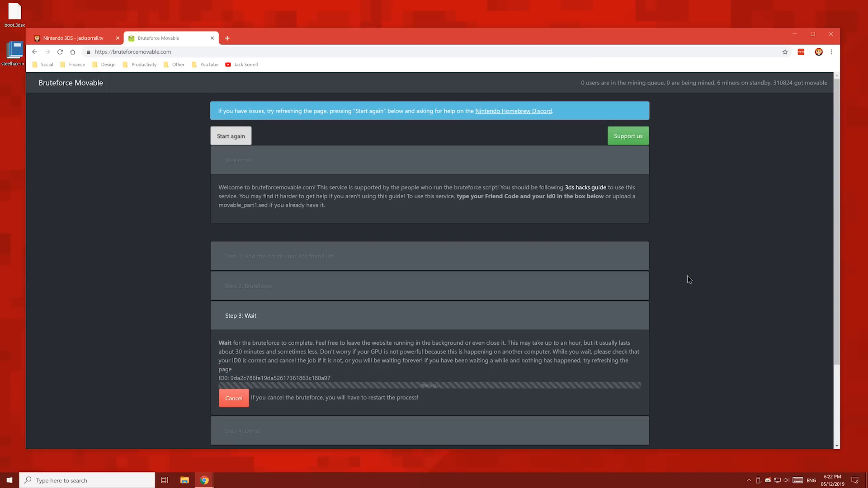
scroll("down", 3)
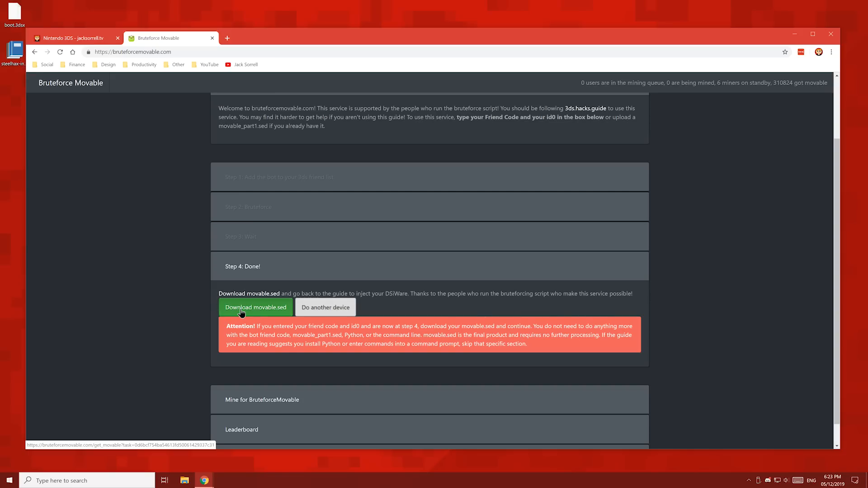
left_click(254, 307)
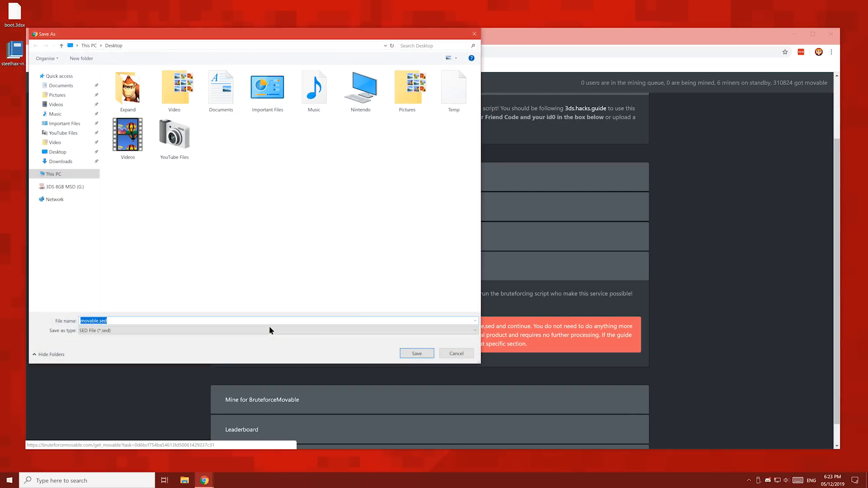
left_click(416, 353)
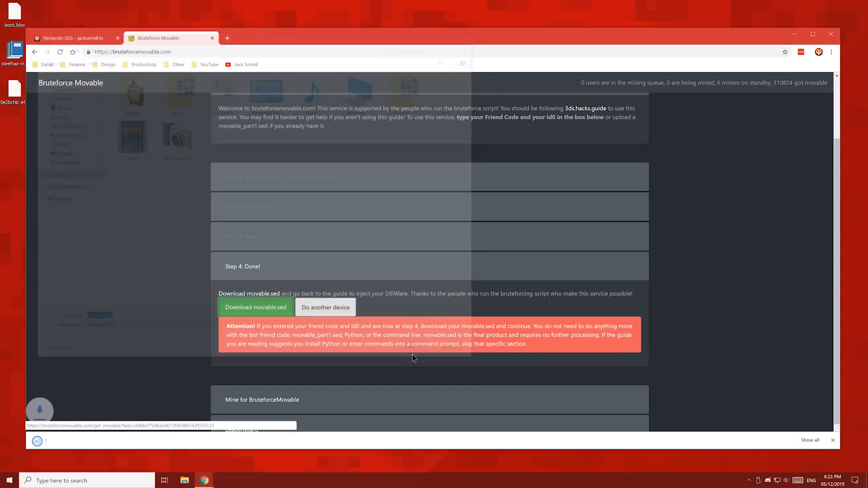
left_click(254, 306)
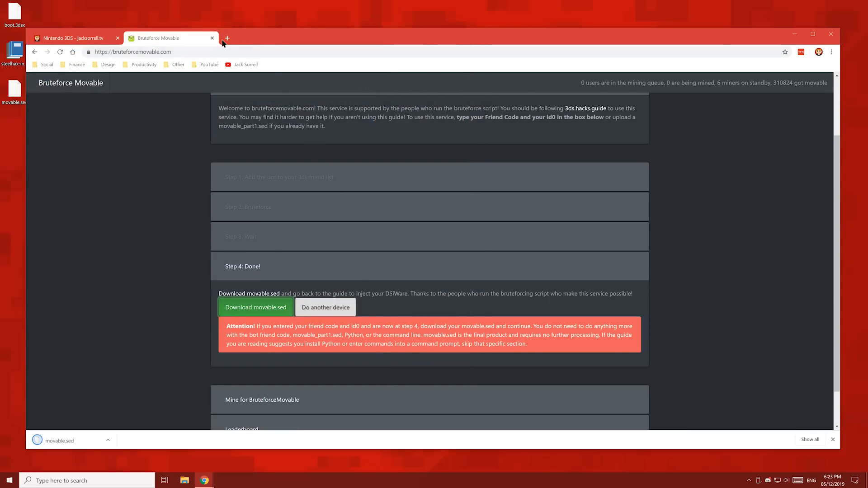
left_click(212, 38)
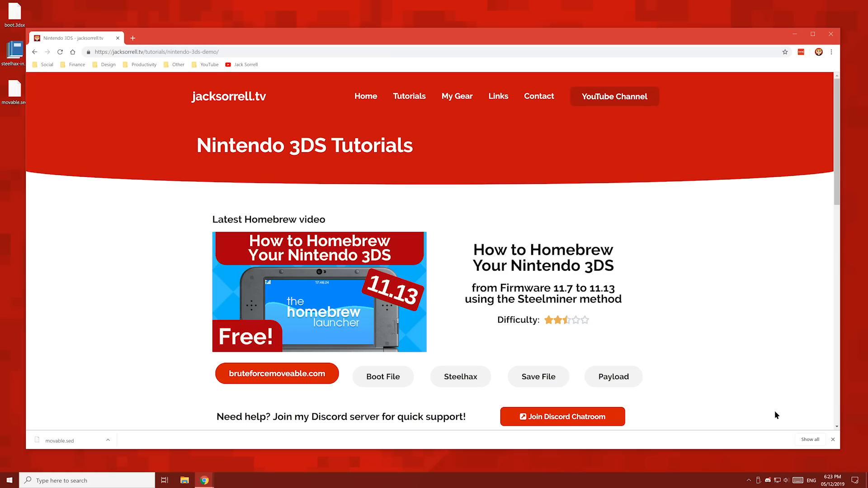
Upload movable.sed from the desktop to the Steelhax Save Injector.
left_click(832, 439)
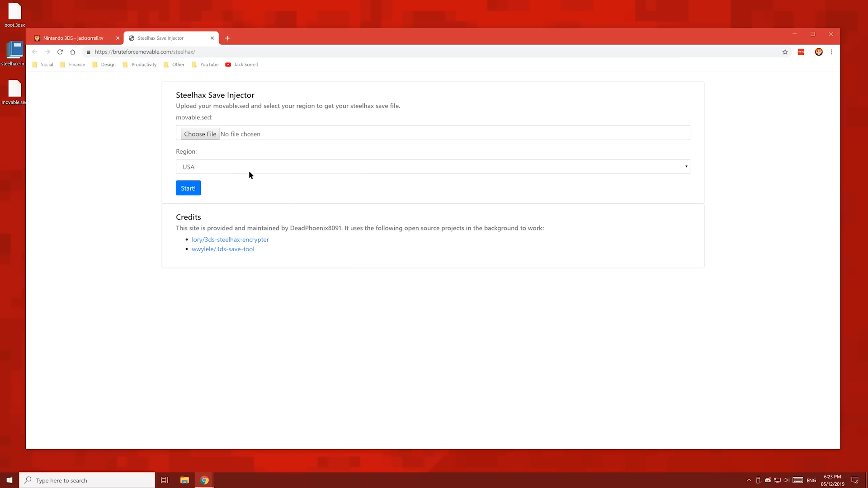
left_click(200, 133)
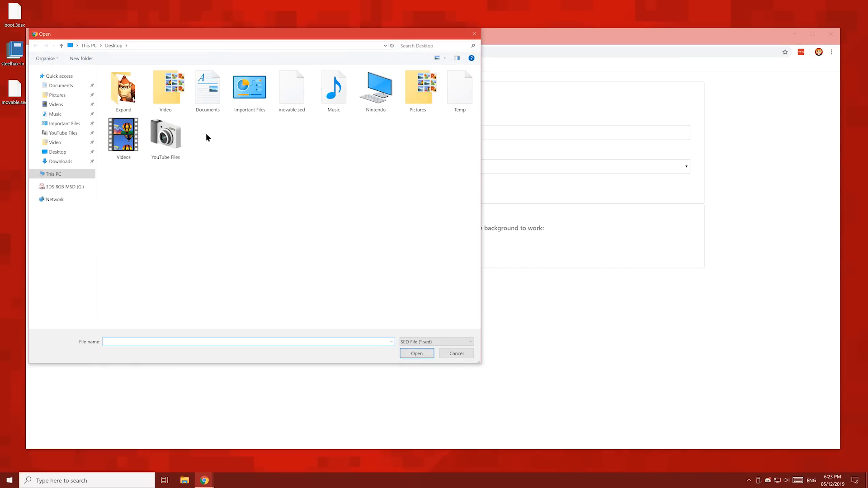
left_click(291, 88)
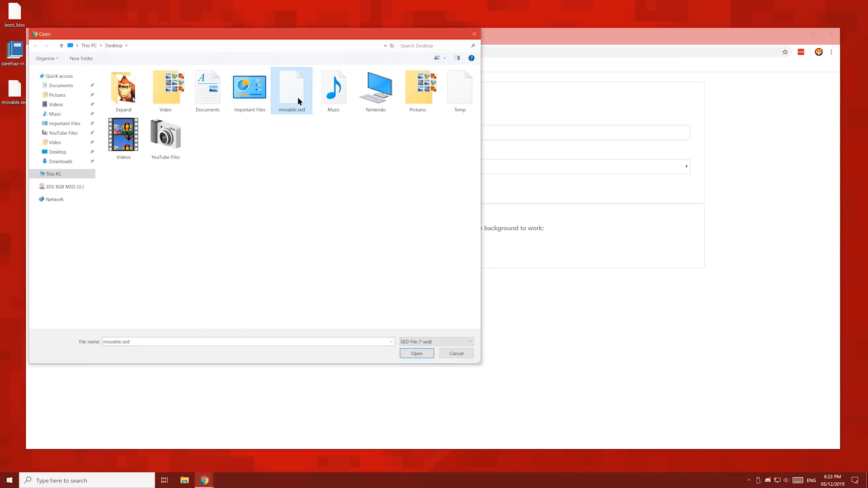
left_click(416, 353)
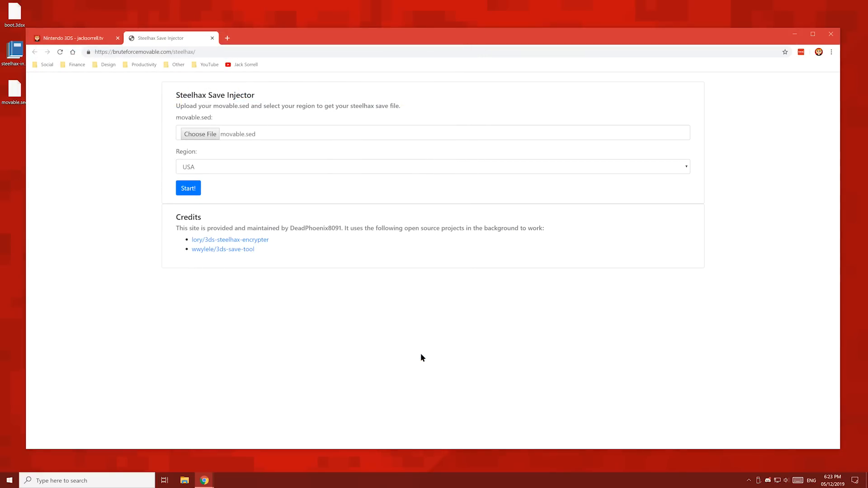
mouse_move(184, 157)
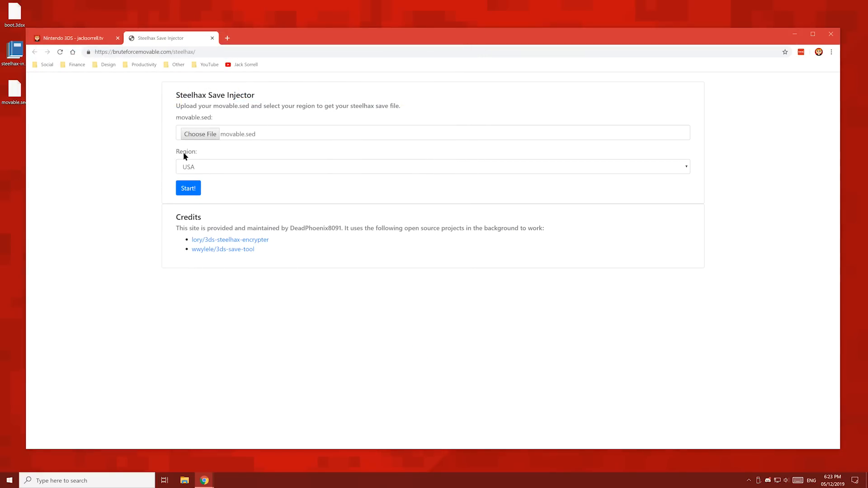
mouse_move(224, 195)
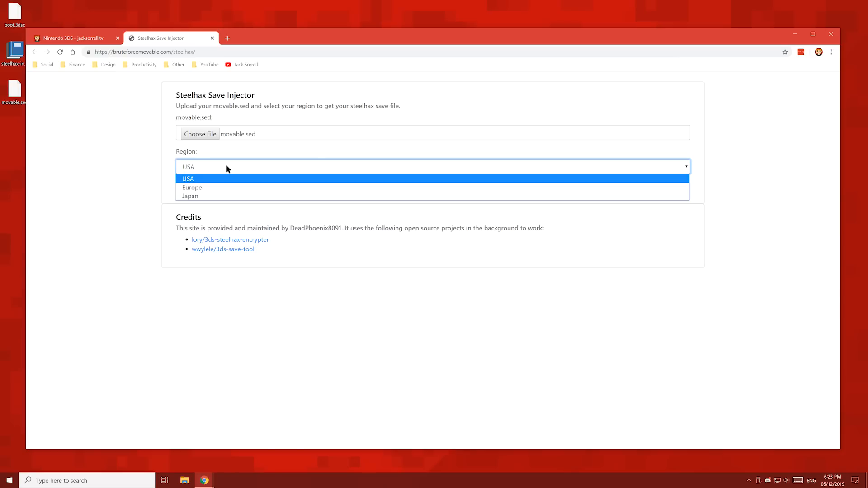
mouse_move(190, 196)
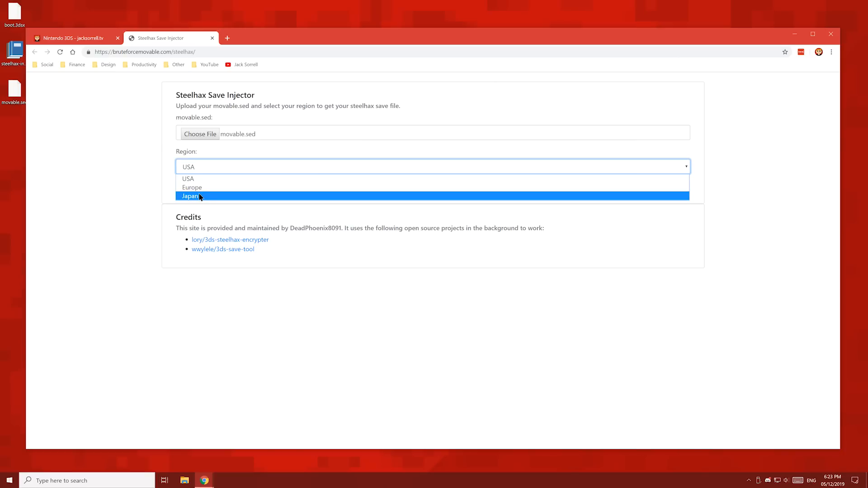
Generate the Europe-region save and save 00000001.sav to the desktop.
left_click(192, 187)
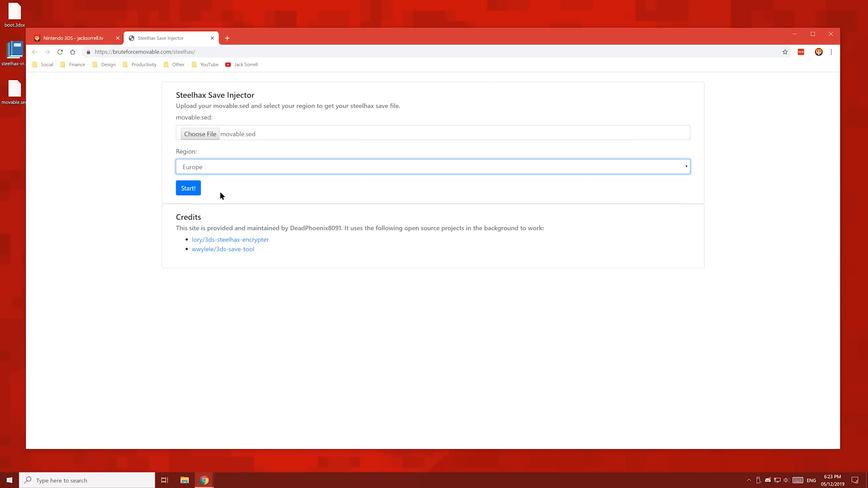
left_click(187, 188)
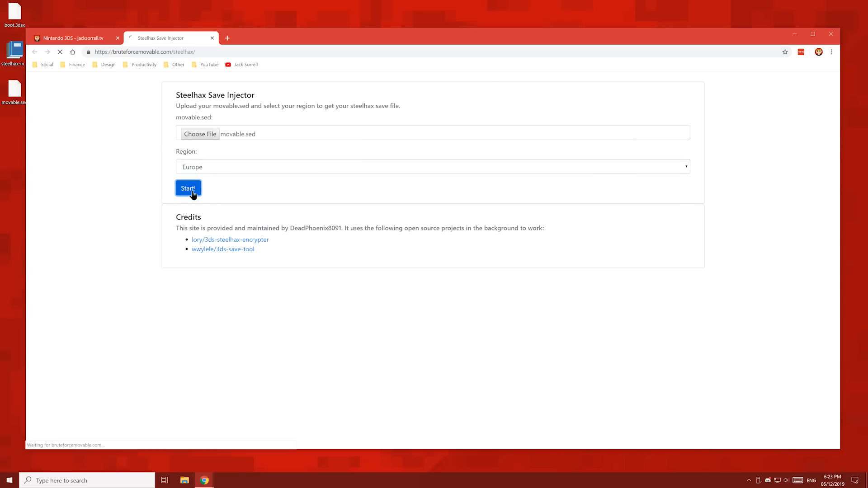
left_click(188, 188)
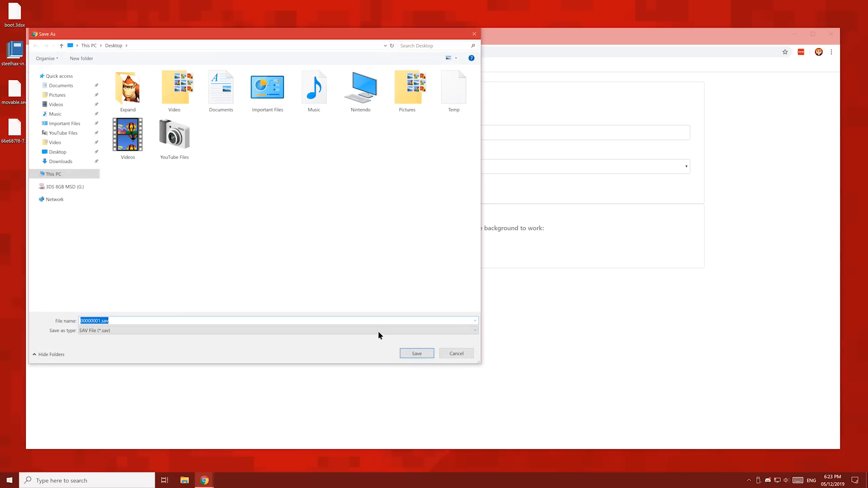
left_click(417, 353)
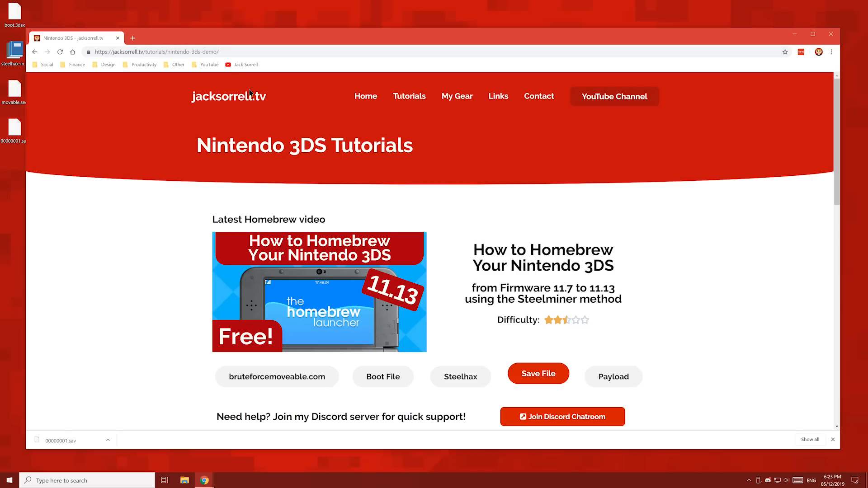
mouse_move(613, 374)
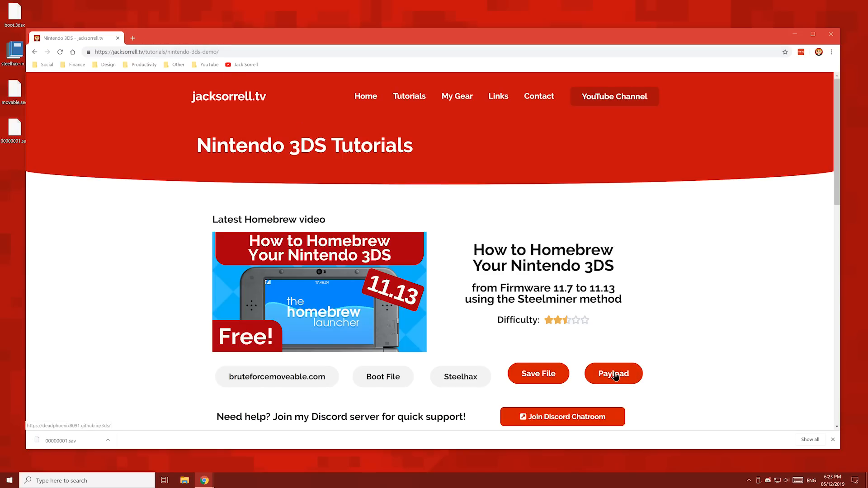
Select NEW 3DS firmware 11.13.0-45 E and save the otherapp payload to the desktop.
left_click(613, 373)
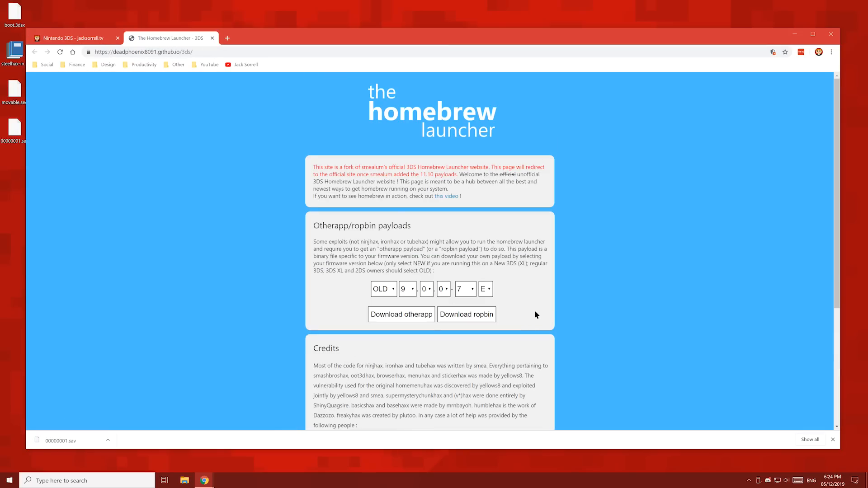
left_click(382, 288)
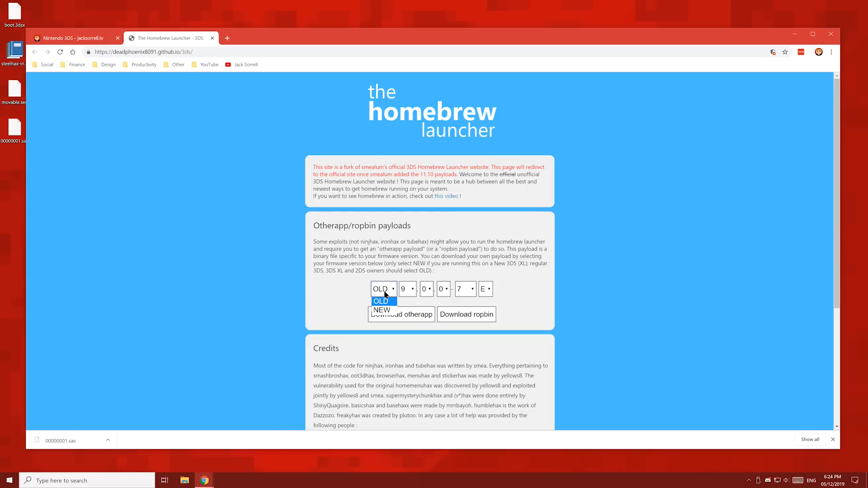
left_click(380, 310)
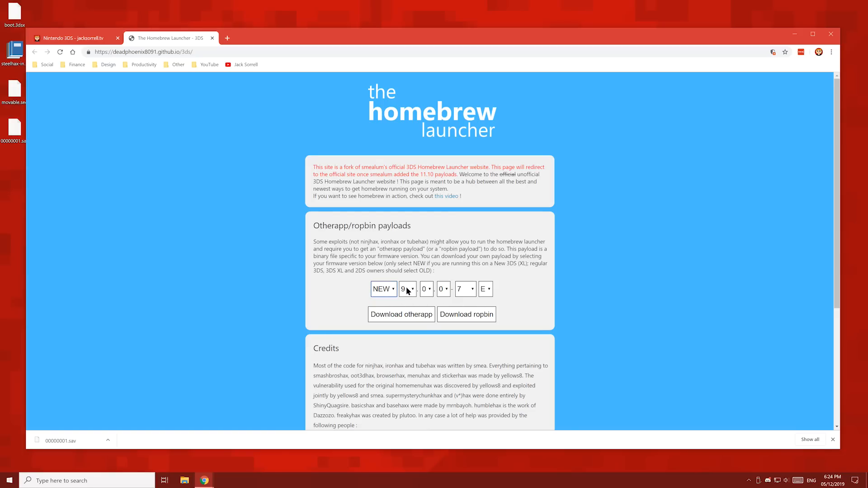
left_click(405, 289)
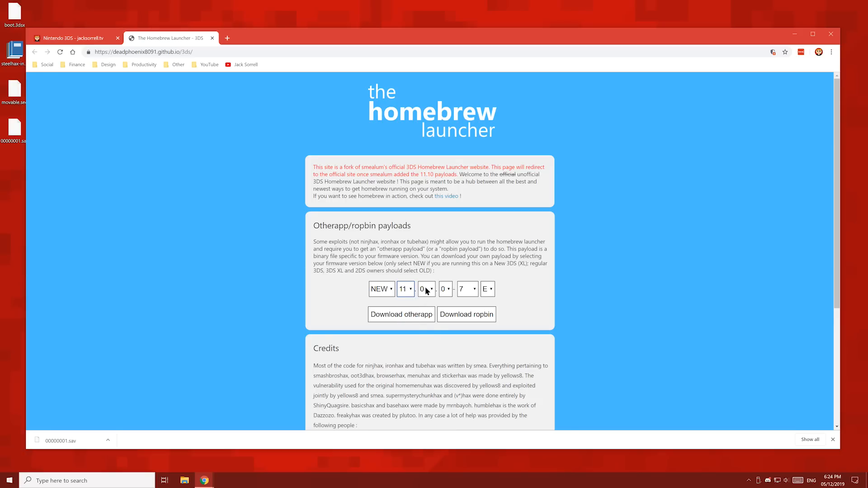
left_click(427, 289)
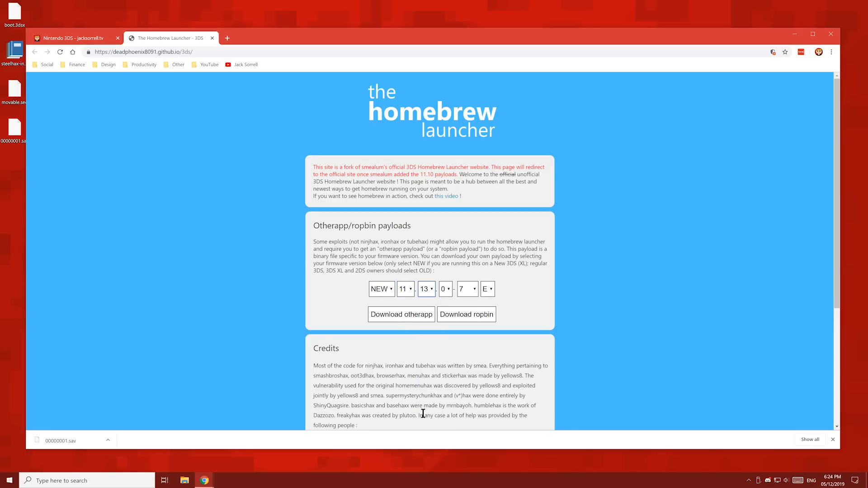
left_click(444, 288)
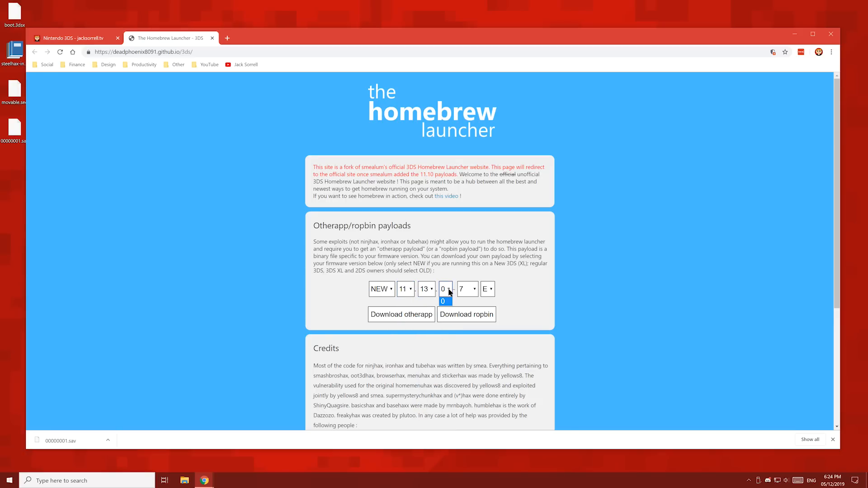
left_click(465, 288)
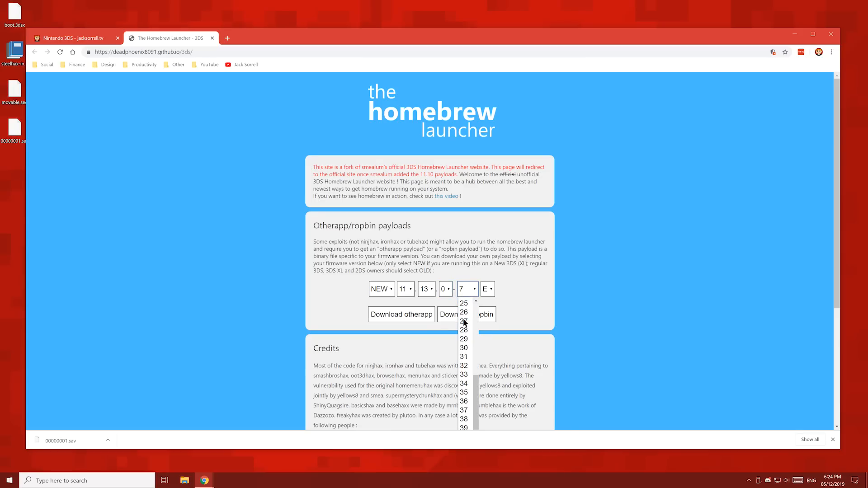
scroll("down", 3)
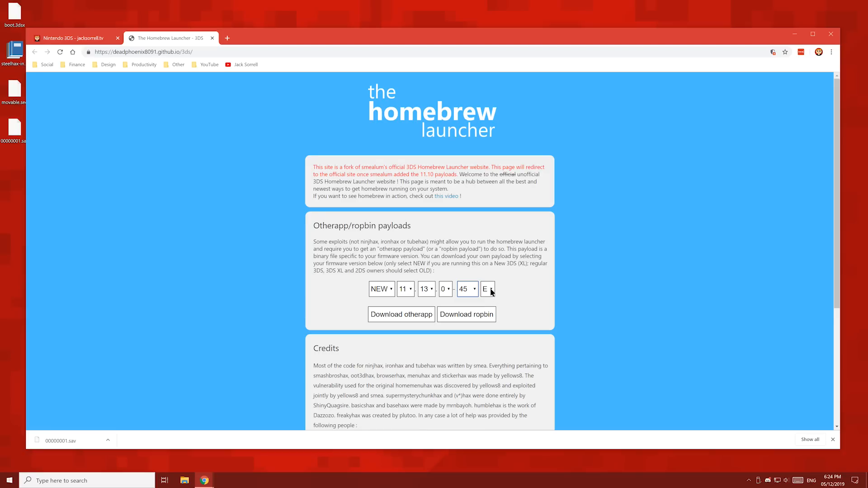
left_click(486, 289)
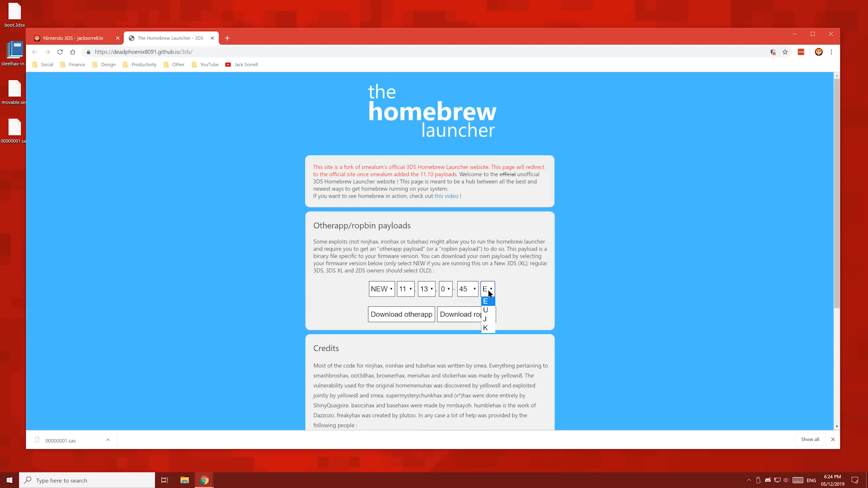
left_click(487, 301)
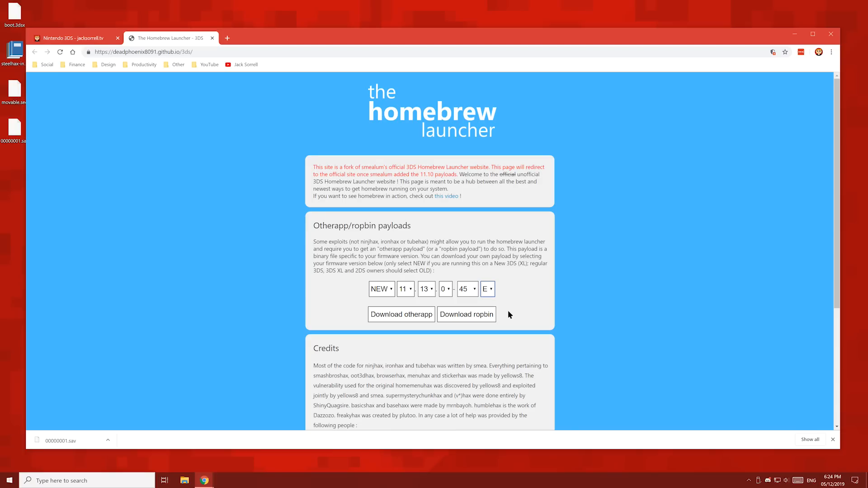
mouse_move(430, 321)
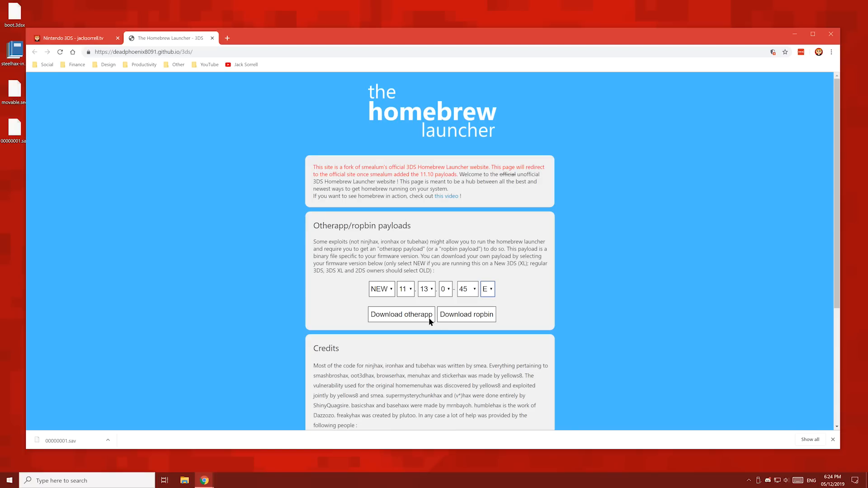
left_click(401, 314)
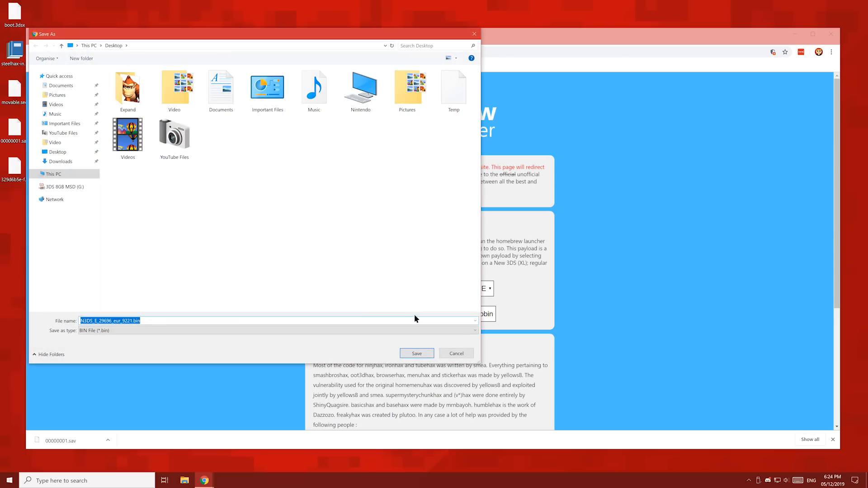
left_click(416, 353)
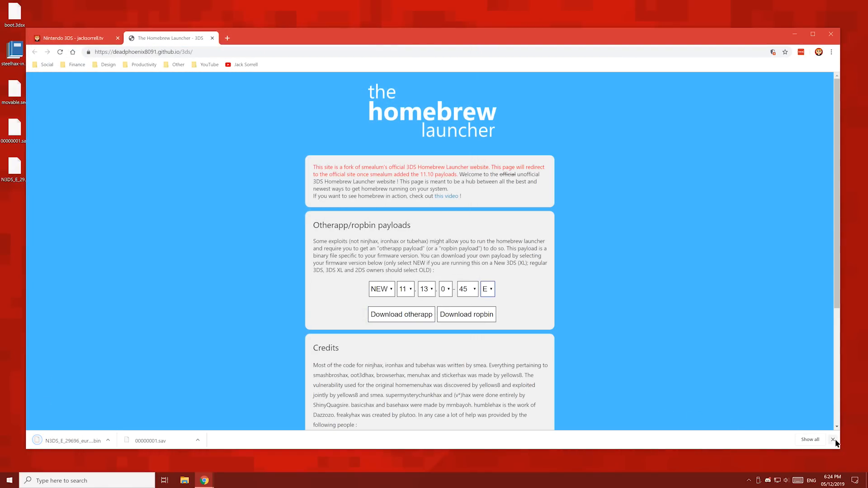
Close the Homebrew Launcher tab.
left_click(212, 38)
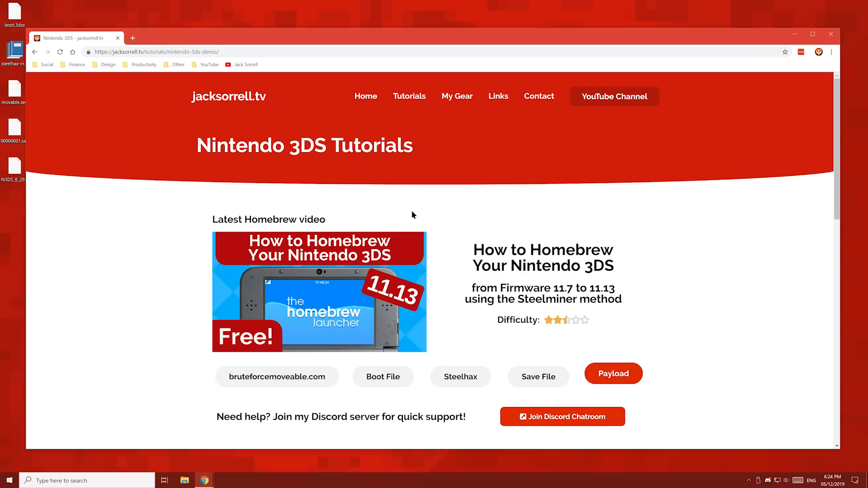
mouse_move(482, 331)
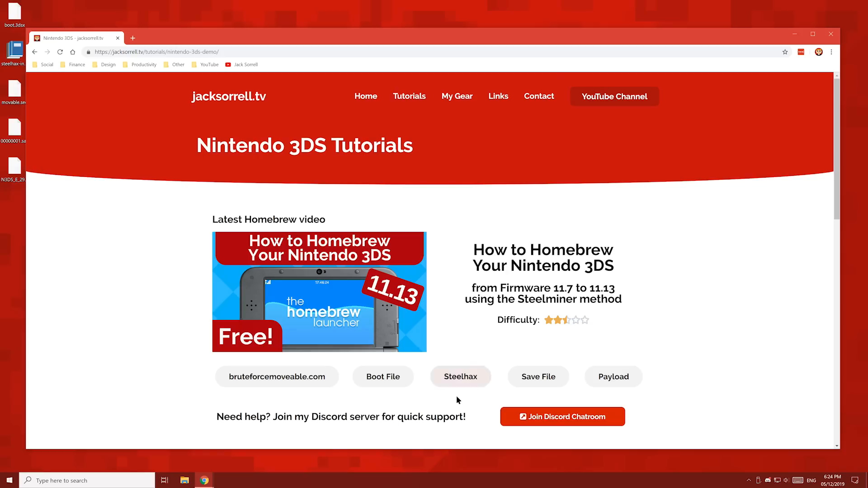
mouse_move(562, 417)
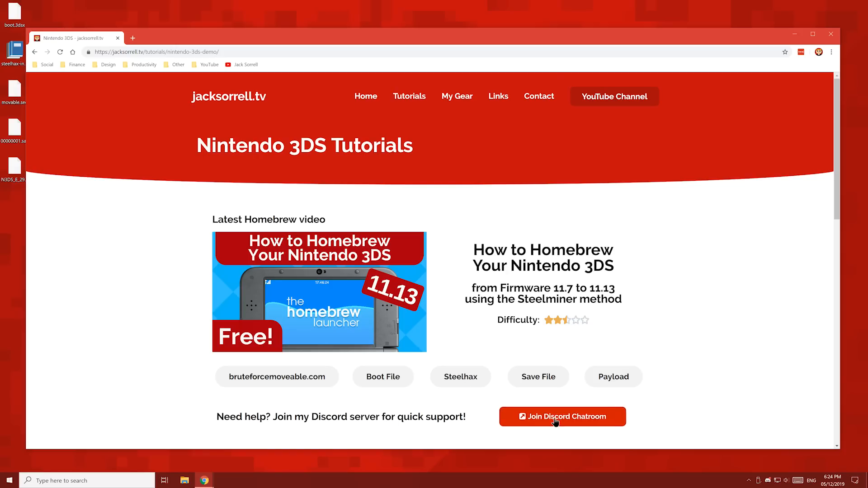
mouse_move(520, 444)
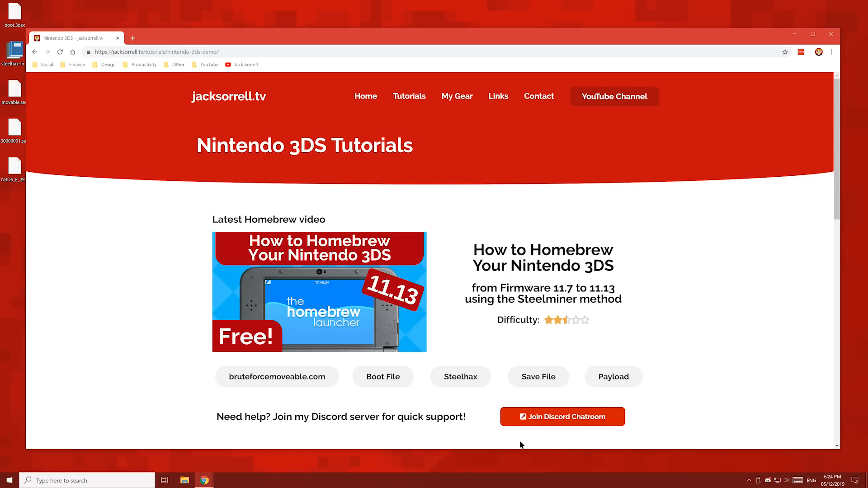
mouse_move(737, 140)
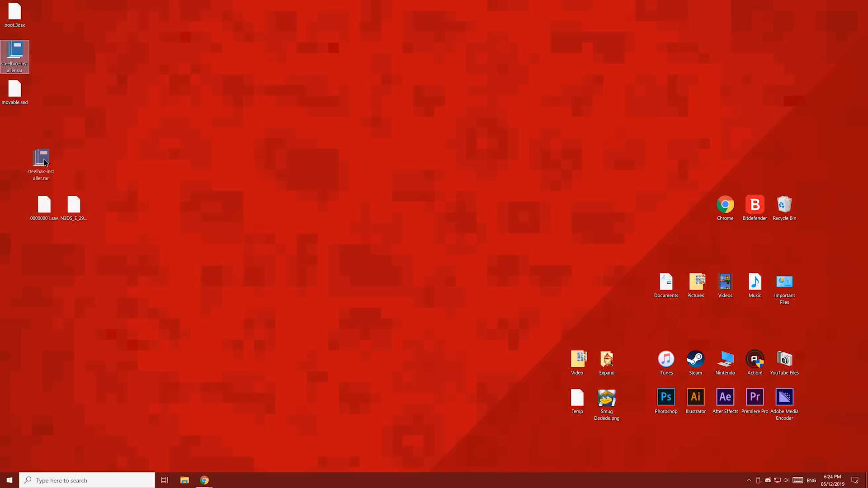
Drag boot.3dsx and movable.sed beside the other downloads on the desktop.
left_click_drag(14, 11, 74, 166)
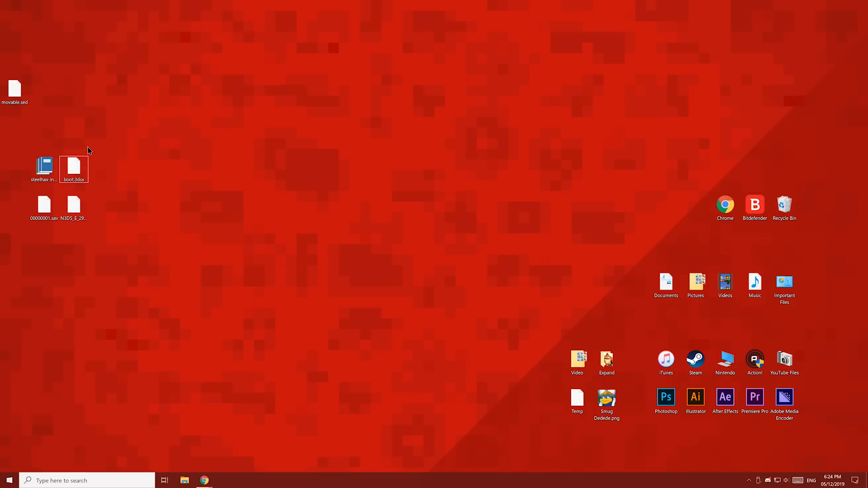
left_click_drag(14, 89, 133, 208)
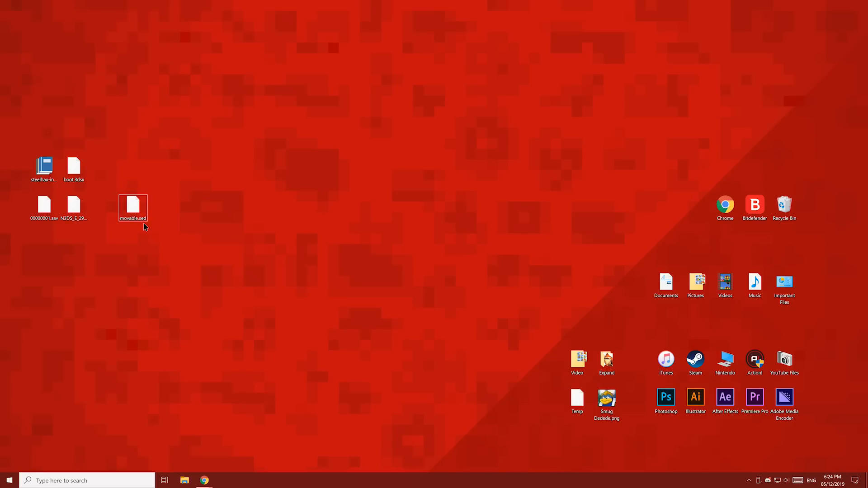
left_click(74, 207)
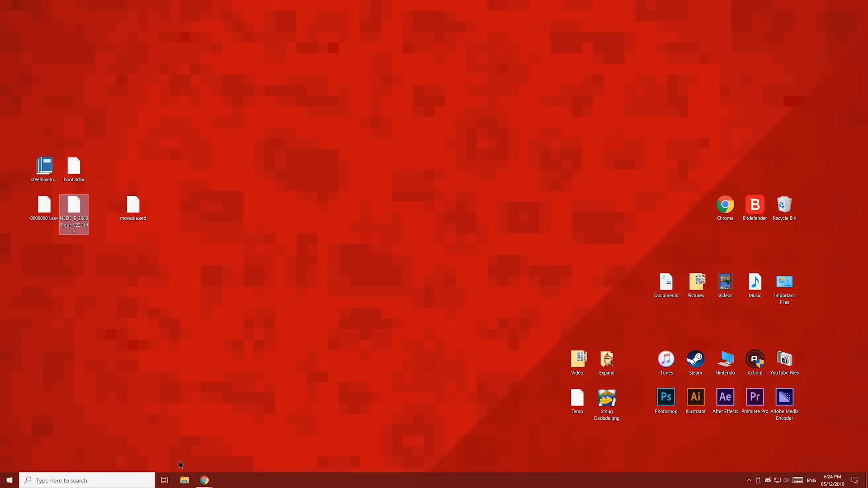
Turn on file name extensions in File Explorer's View options, then close the window.
left_click(185, 480)
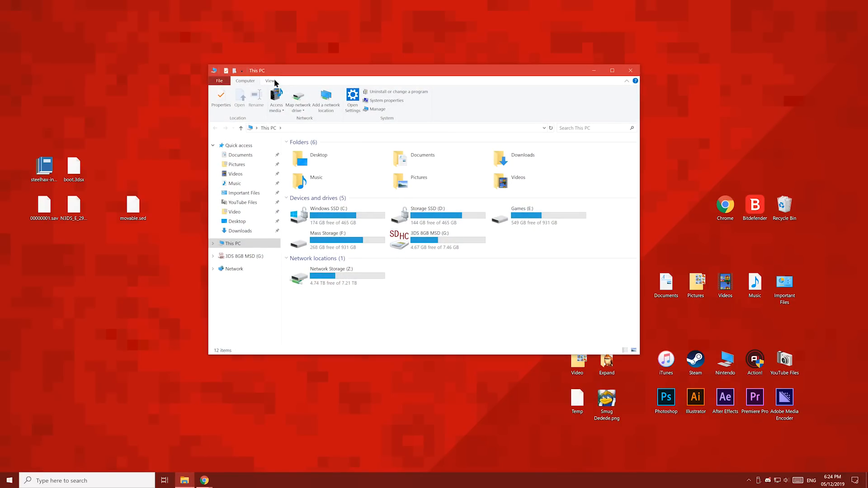
left_click(270, 81)
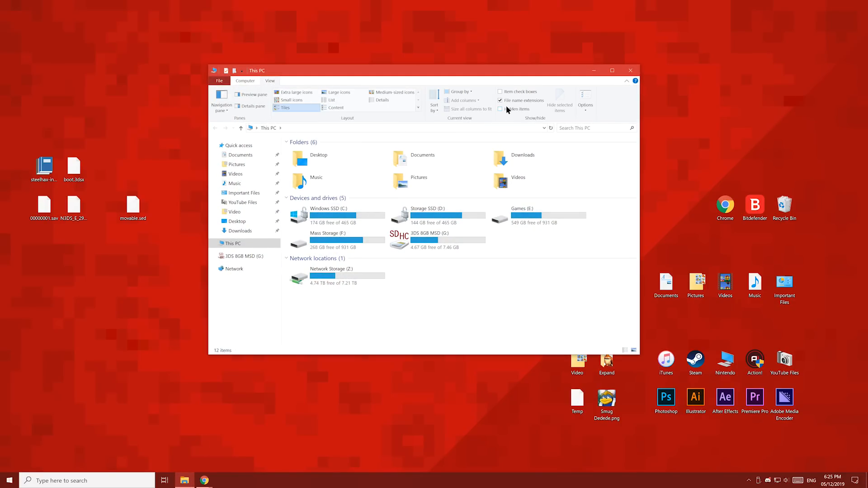
mouse_move(515, 104)
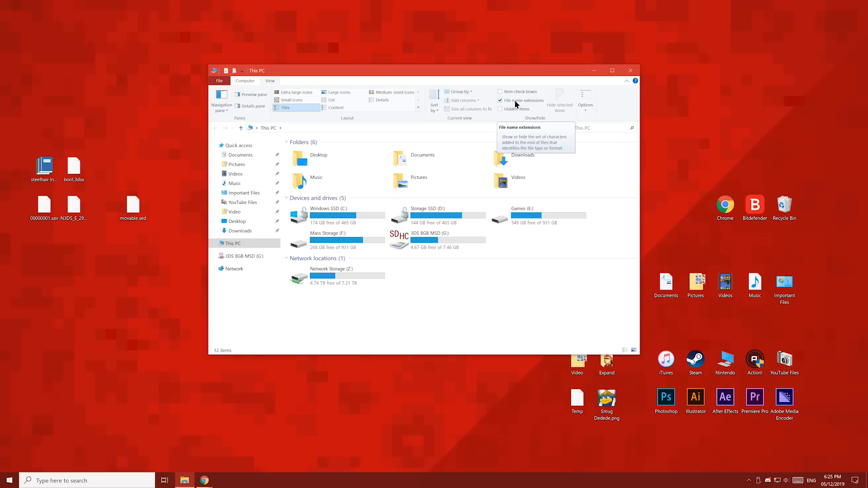
mouse_move(502, 105)
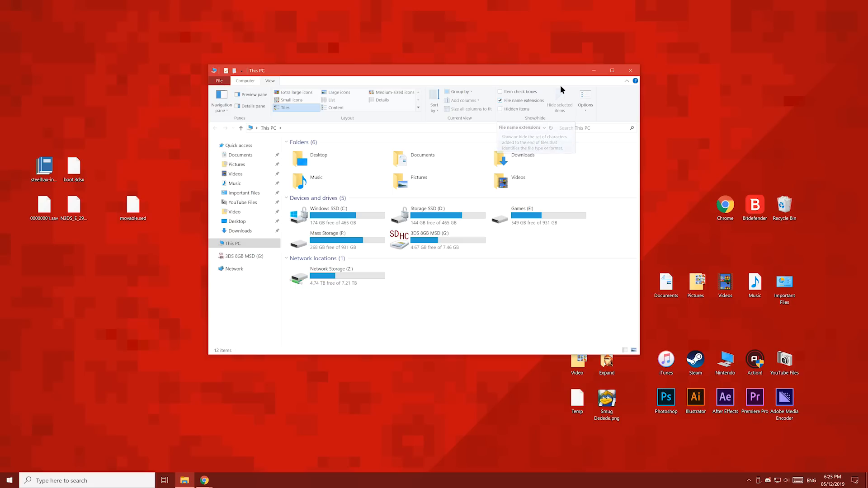
left_click(629, 70)
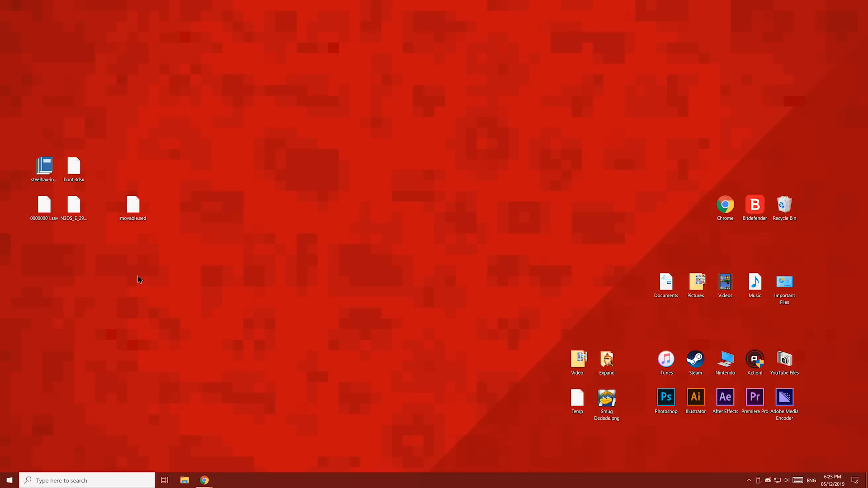
Rename the long N3DS_E_29… payload file to payload.bin and reopen File Explorer's View options.
left_click(73, 213)
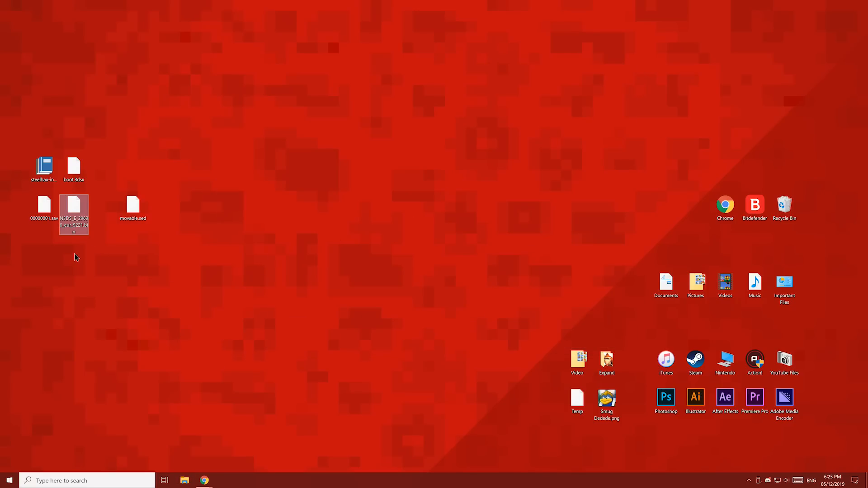
mouse_move(73, 221)
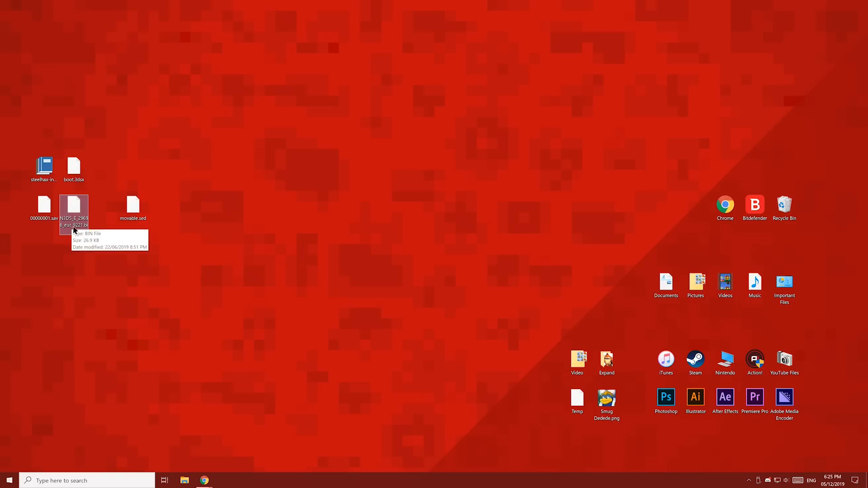
mouse_move(82, 253)
type("payload")
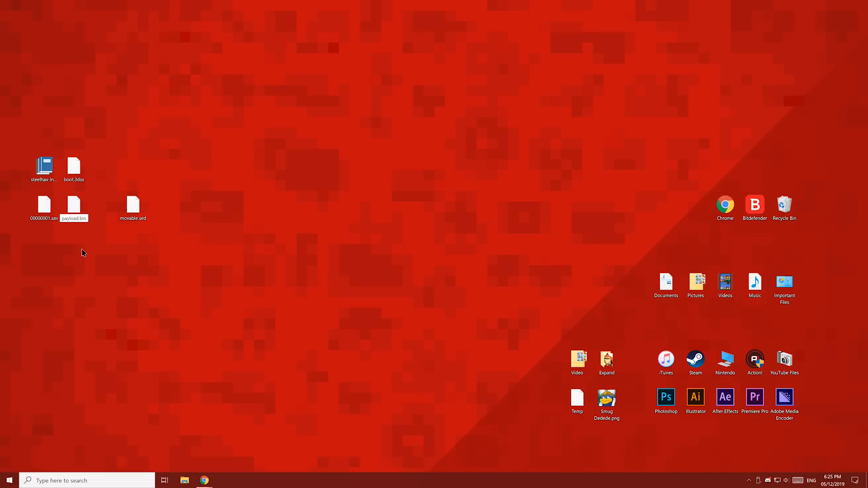
left_click(73, 206)
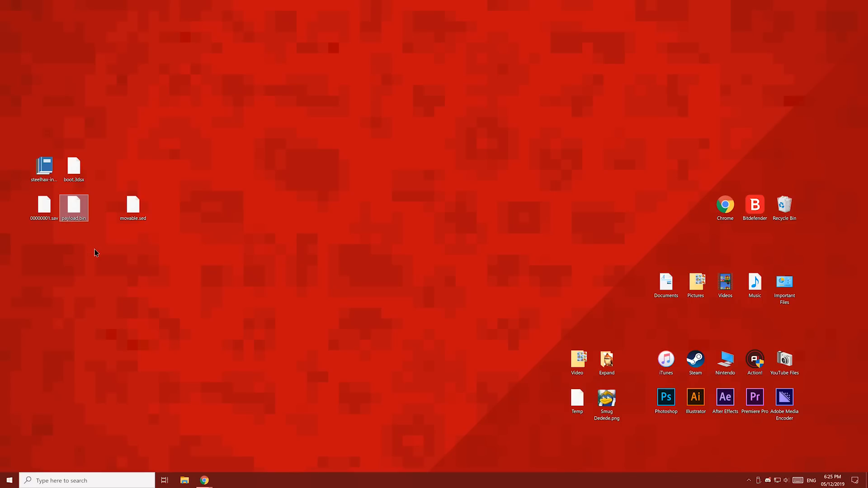
mouse_move(163, 474)
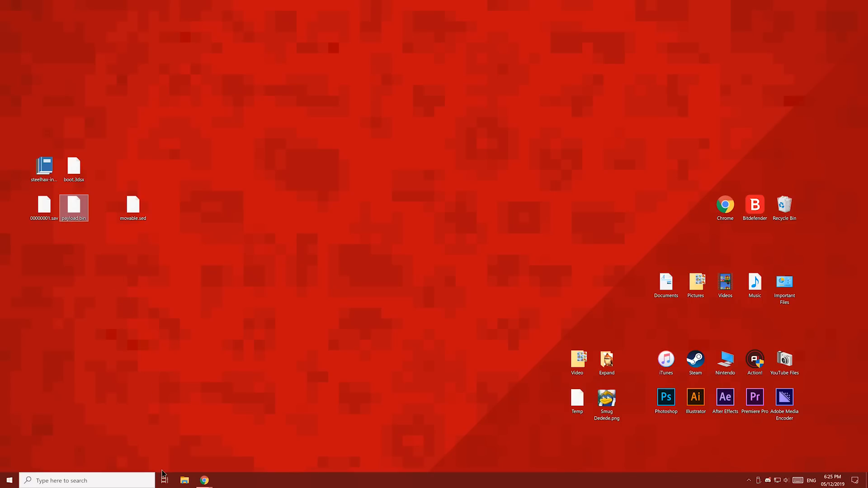
left_click(185, 480)
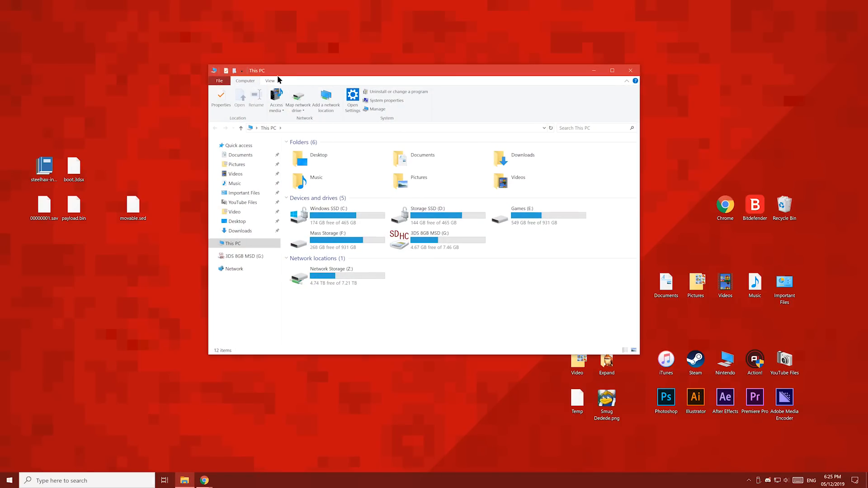
left_click(269, 81)
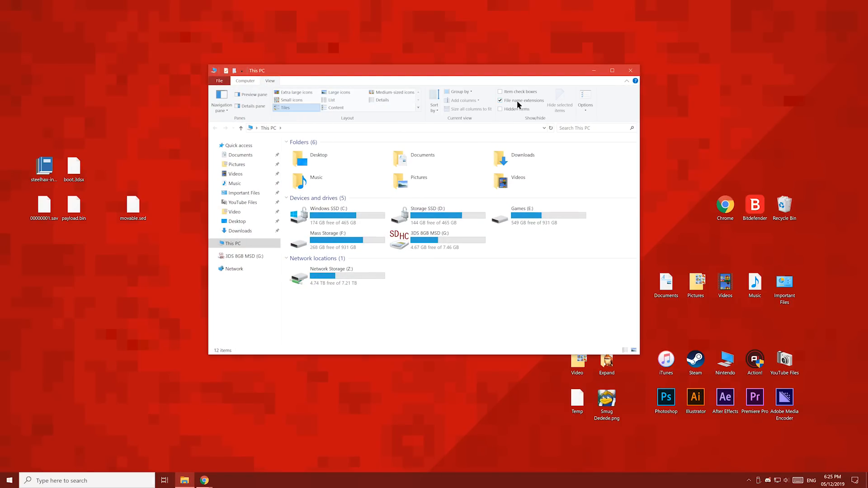
mouse_move(520, 100)
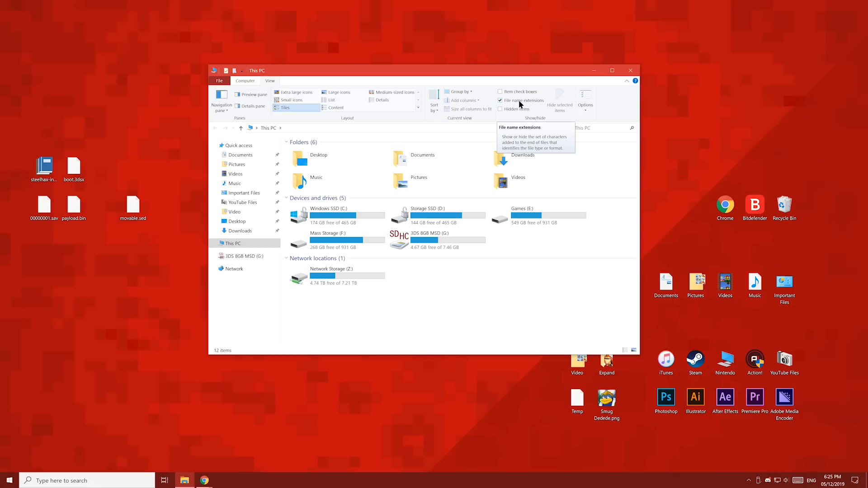
Close File Explorer and review steelhax-installer.rar's Properties, cancelling without changes.
left_click(629, 70)
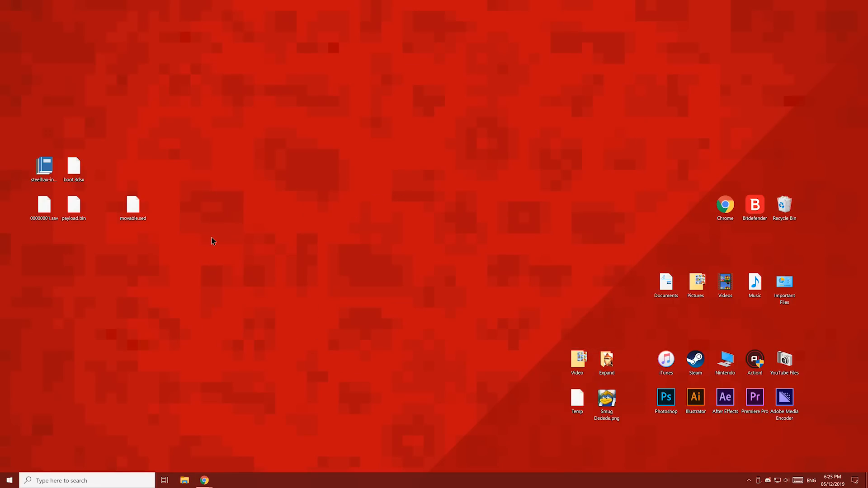
left_click(45, 169)
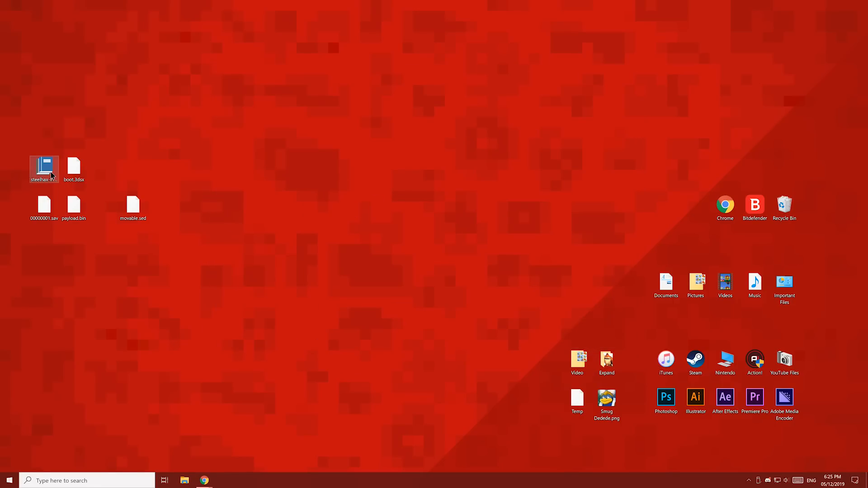
left_click(44, 166)
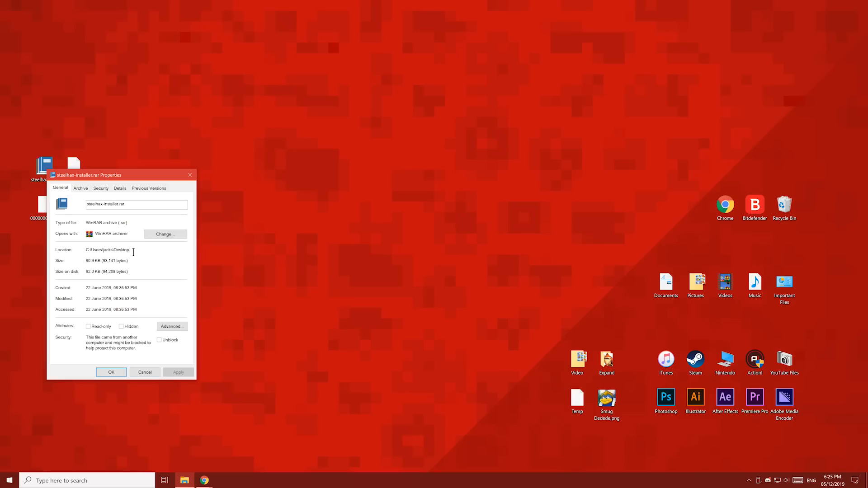
mouse_move(148, 375)
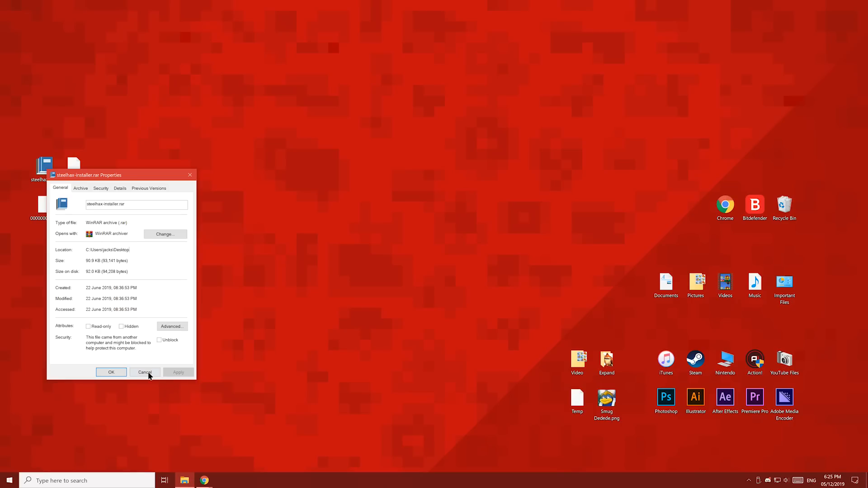
left_click(145, 372)
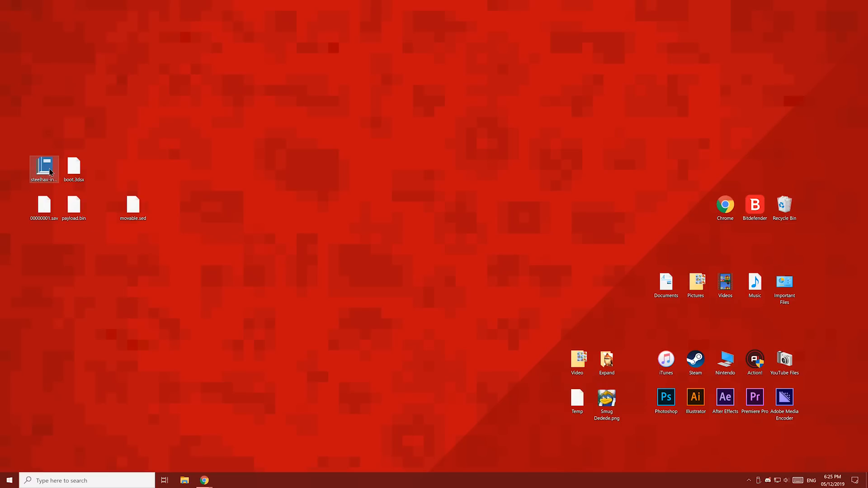
Extract steelhax-installer.rar in place, adding 3ds and steelhax folders plus README.txt.
right_click(44, 170)
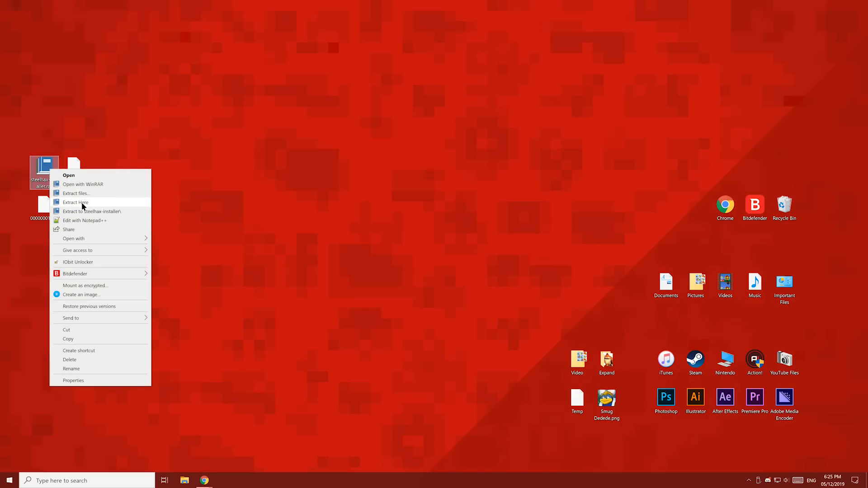
left_click(75, 202)
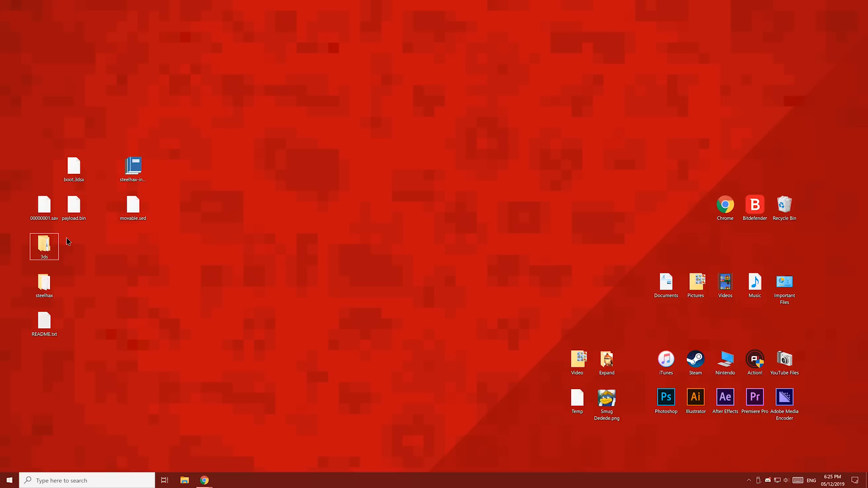
left_click(43, 283)
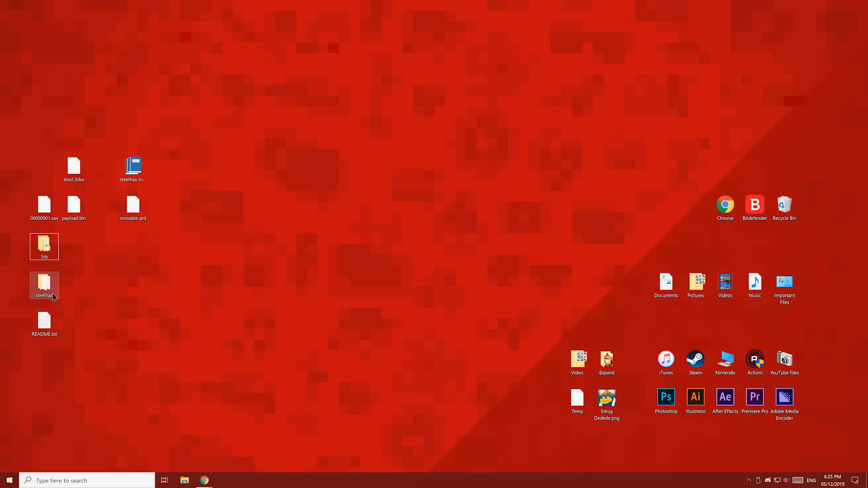
left_click(44, 324)
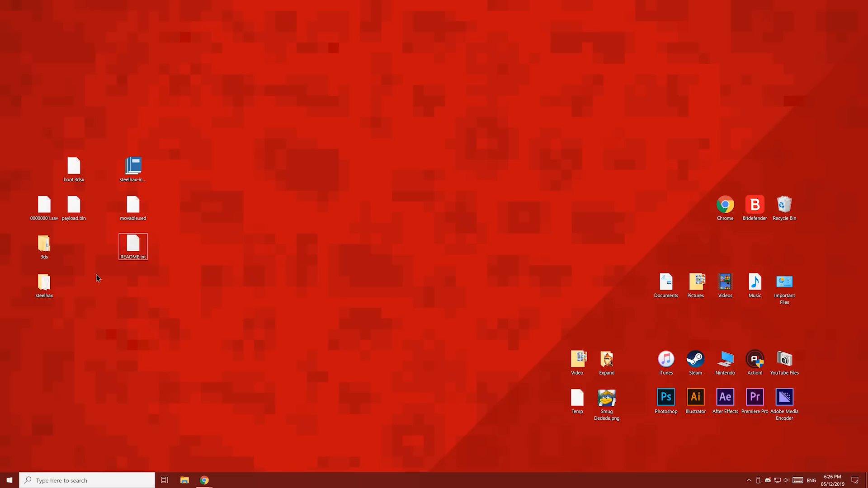
mouse_move(184, 480)
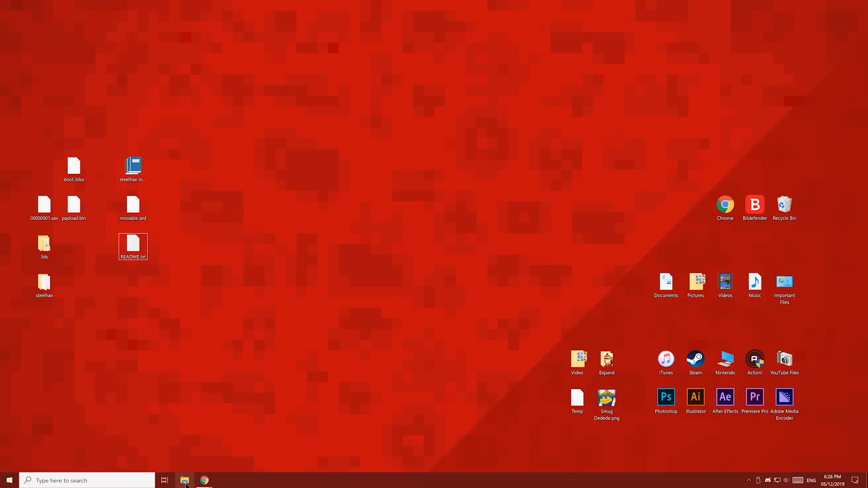
Drag boot.3dsx, 3ds and steelhax from the desktop onto the 3DS 8GB MSD (G:) root.
left_click(185, 480)
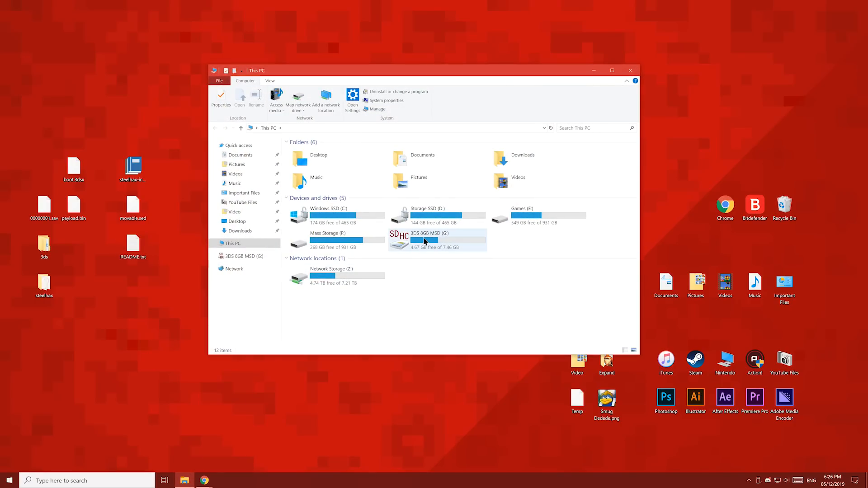
double_click(427, 237)
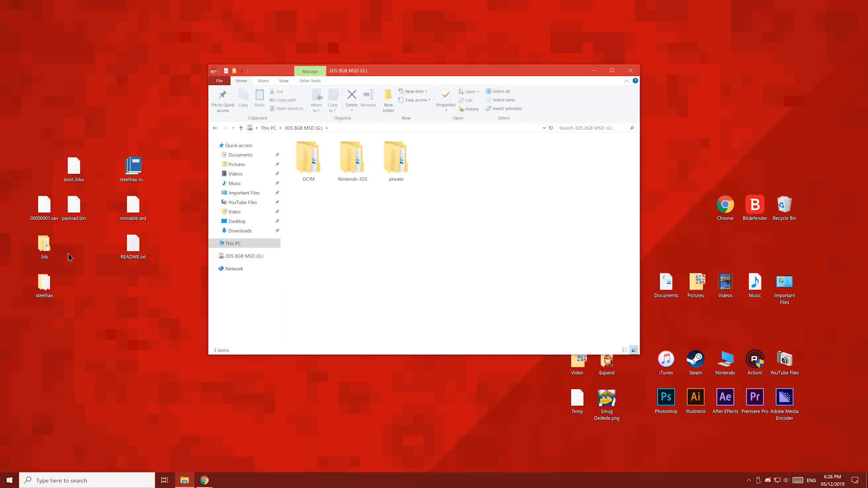
left_click(44, 283)
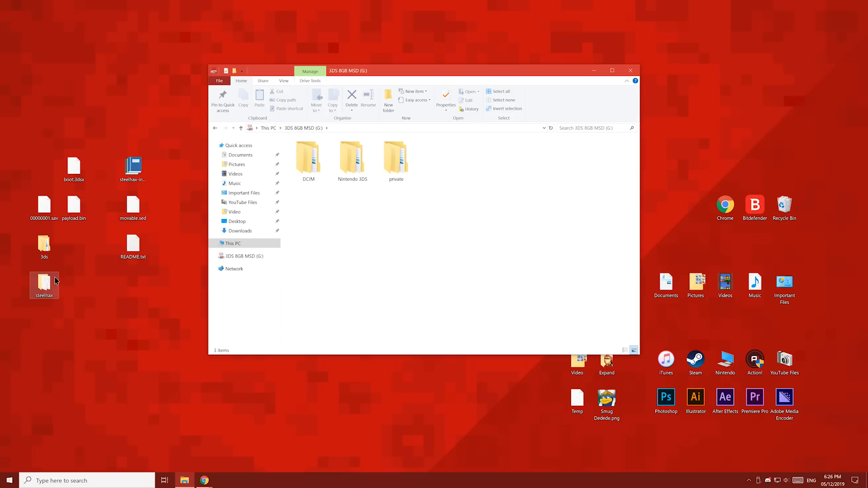
left_click(74, 166)
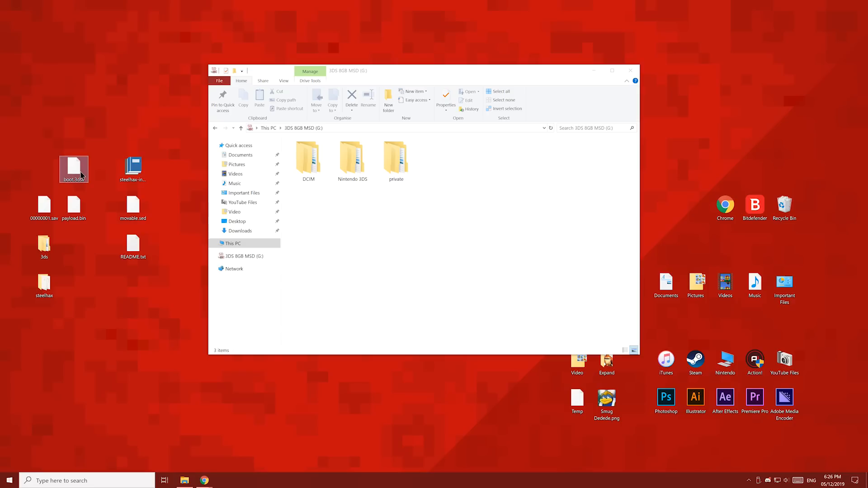
left_click_drag(74, 169, 353, 227)
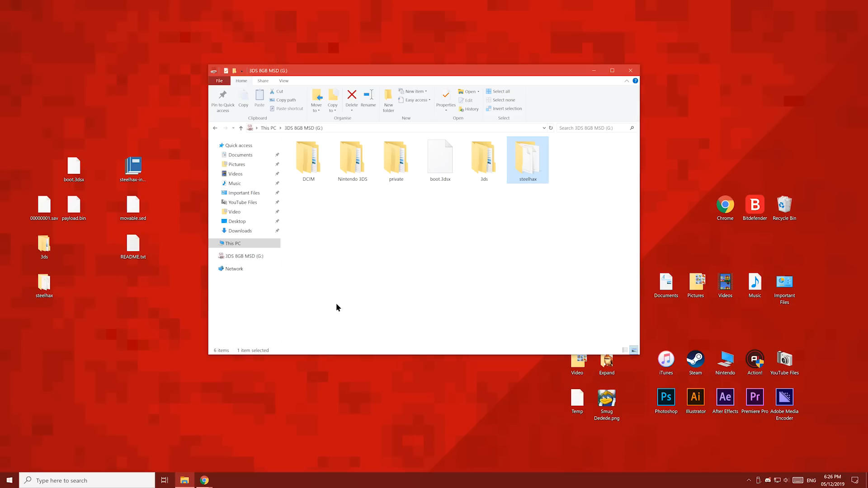
mouse_move(533, 169)
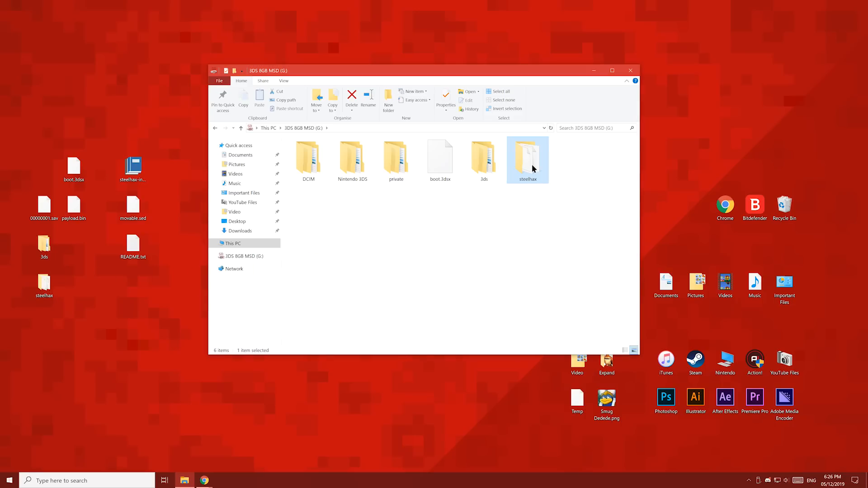
double_click(527, 157)
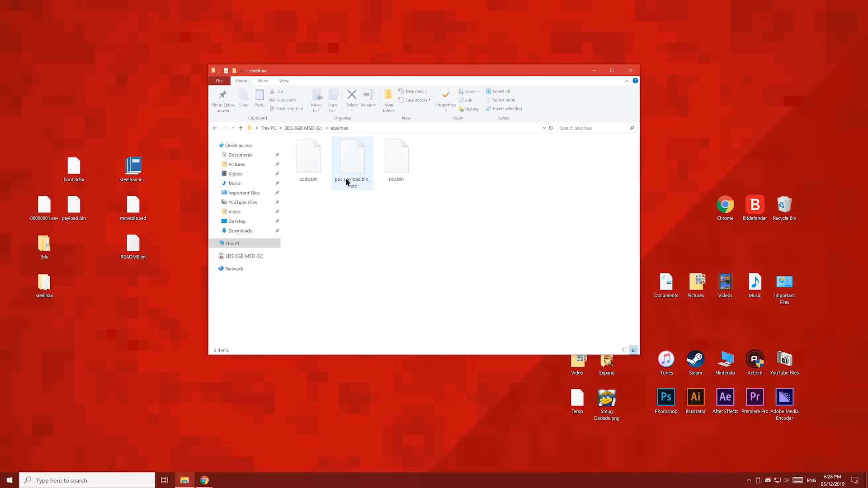
left_click(352, 160)
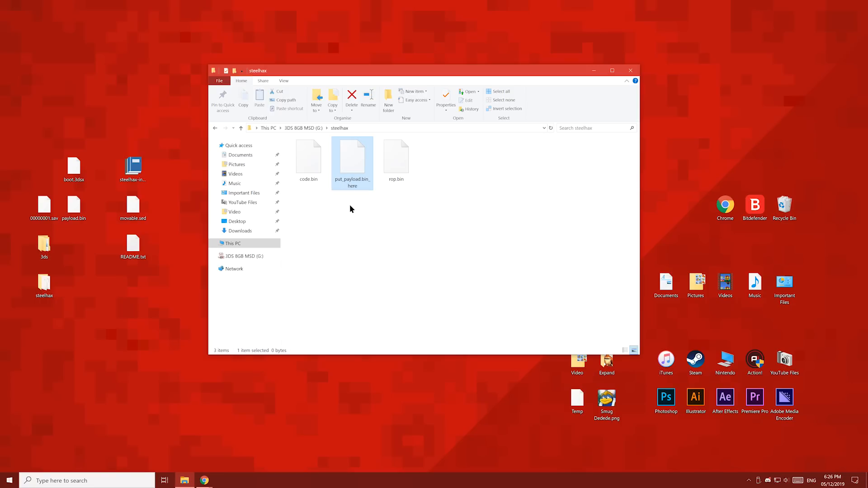
left_click(352, 97)
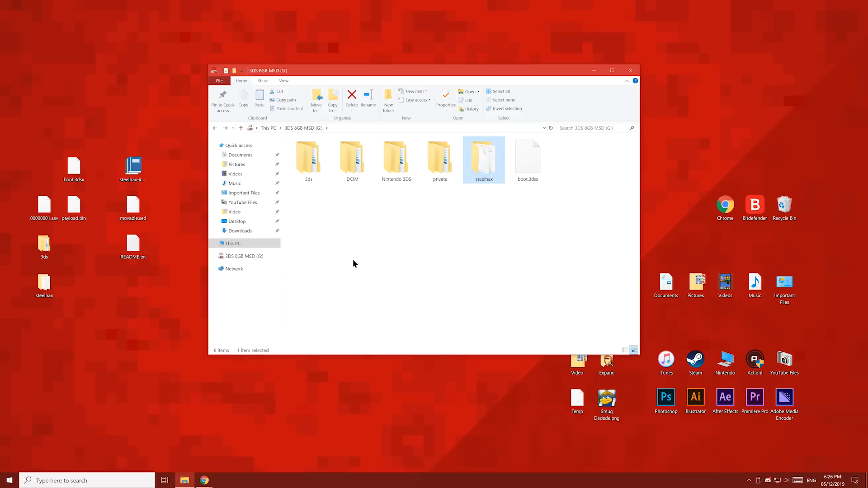
Permanently delete the steelhax_installer folder from the SD card's 3ds folder.
double_click(308, 156)
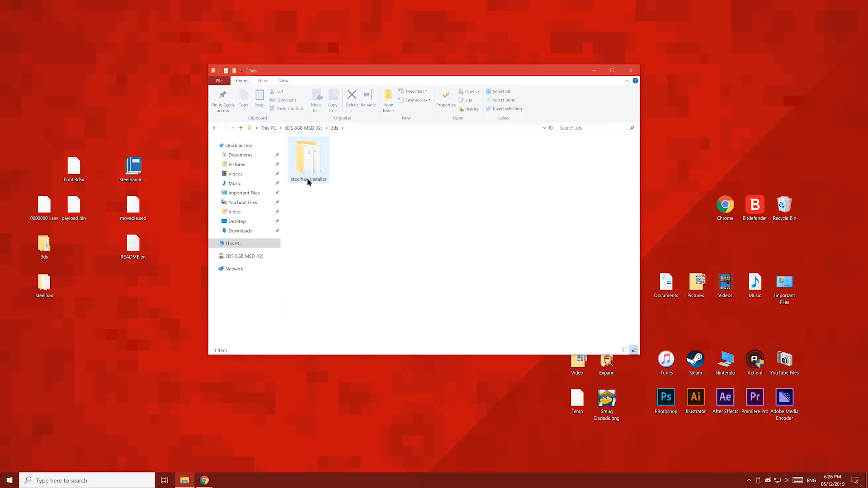
left_click(309, 157)
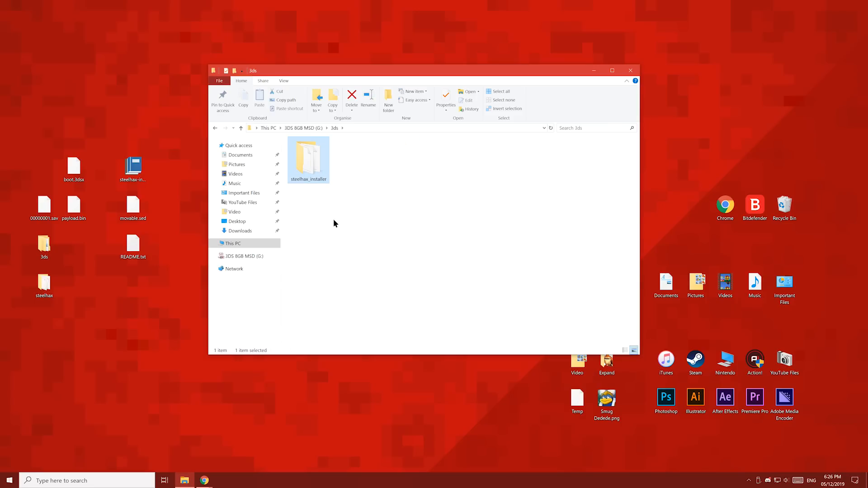
left_click(352, 99)
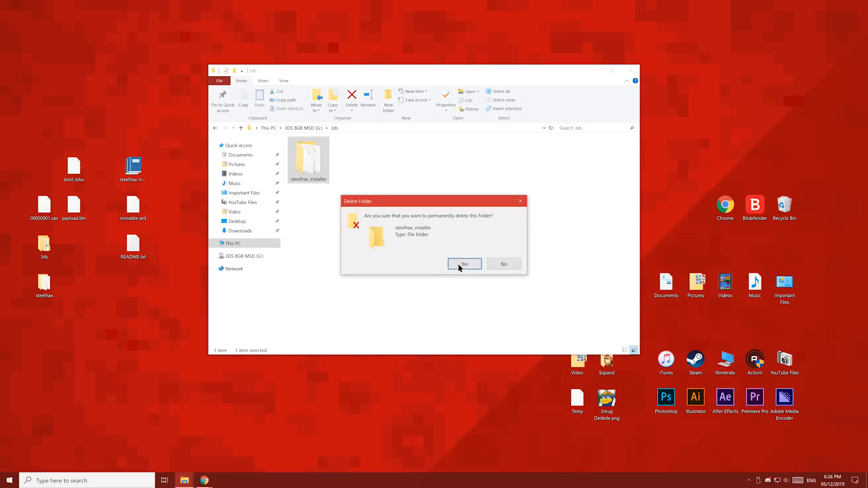
left_click(464, 264)
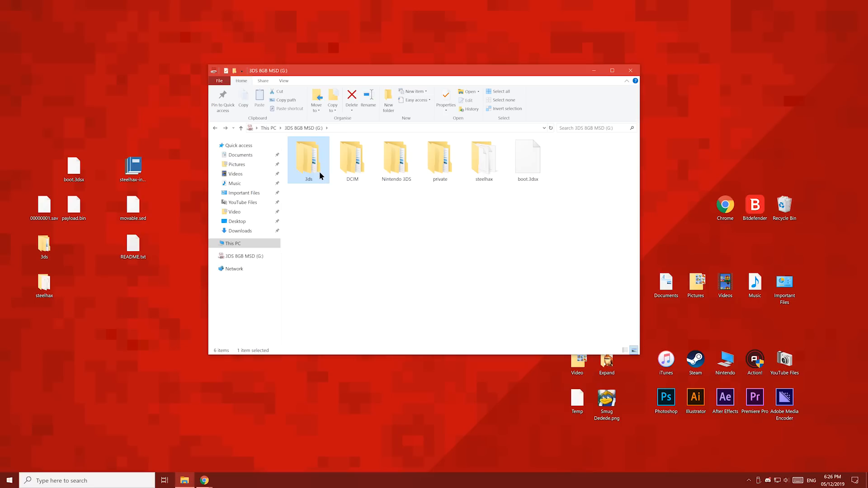
mouse_move(385, 228)
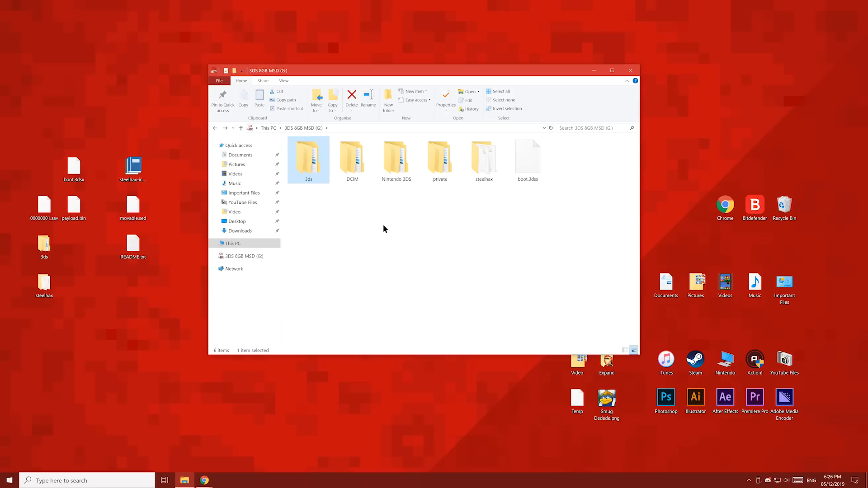
mouse_move(412, 239)
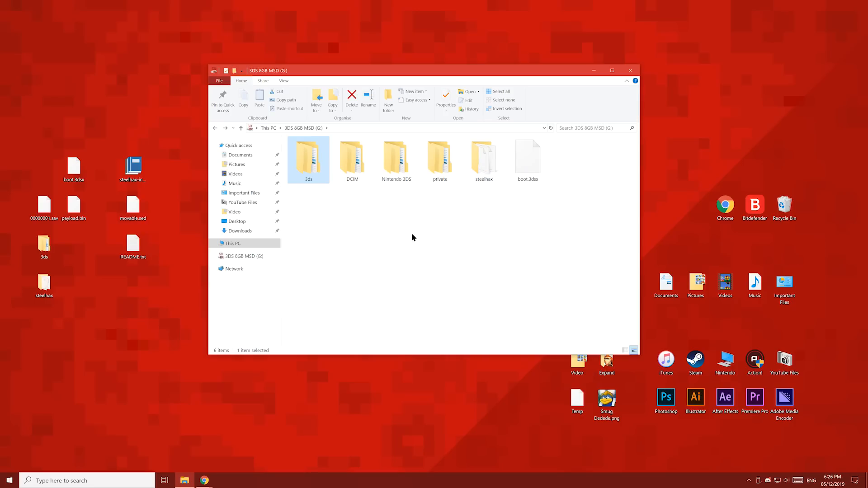
Overwrite 00000001.sav in Nintendo 3DS/…/title/00040000/000d7e00/data with the desktop copy.
double_click(396, 158)
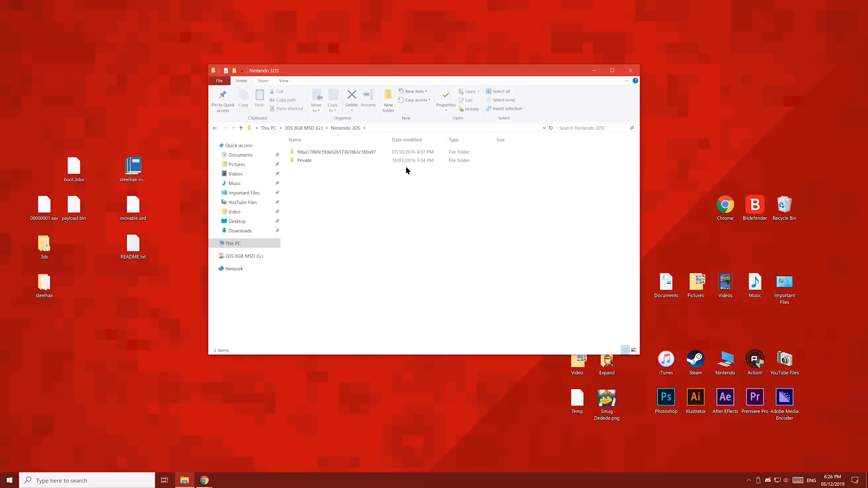
left_click(335, 152)
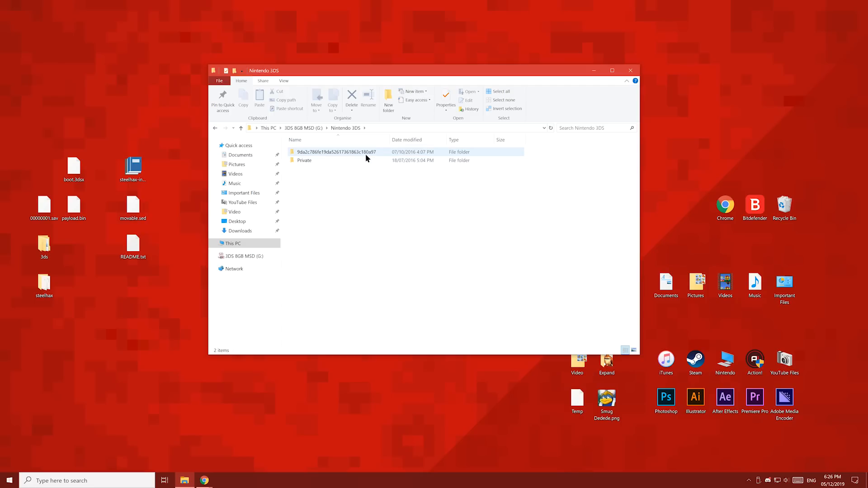
double_click(335, 152)
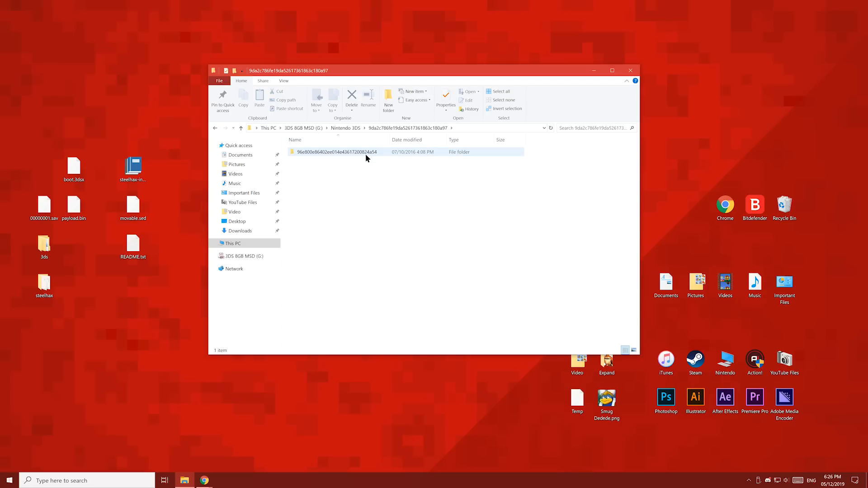
double_click(338, 152)
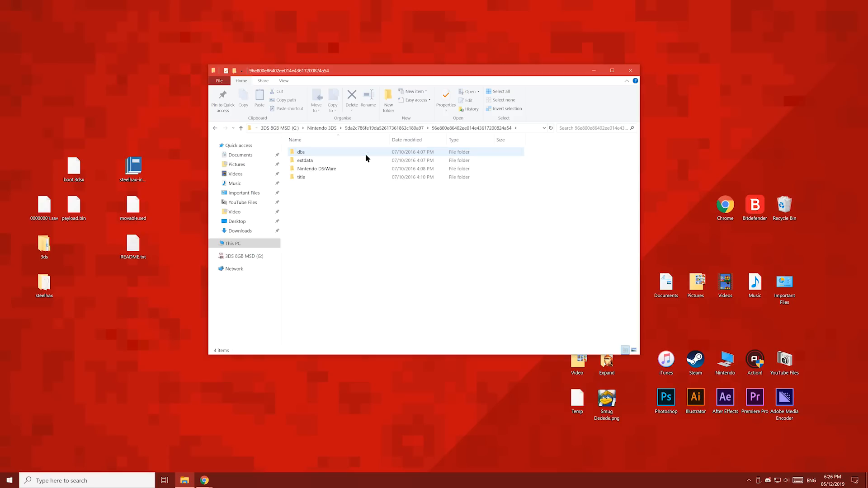
double_click(301, 177)
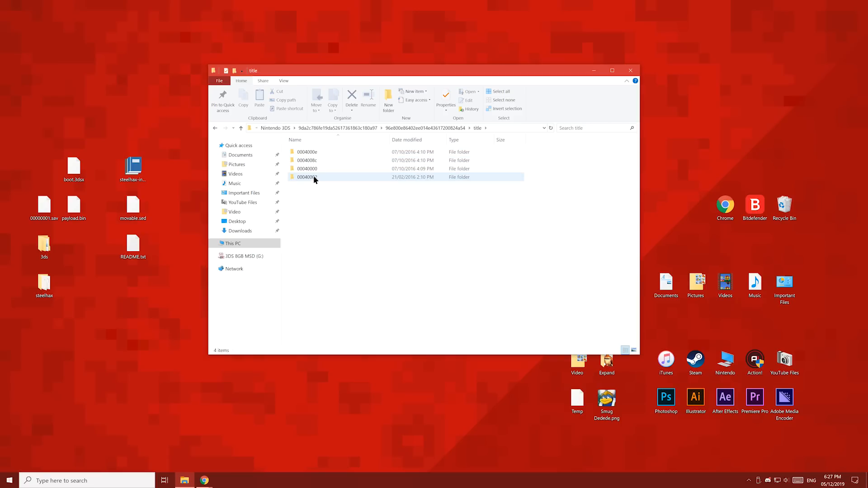
double_click(307, 168)
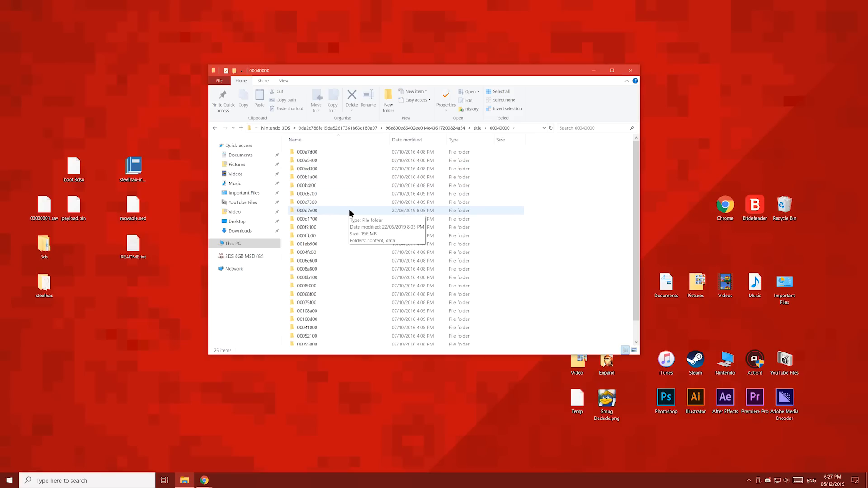
mouse_move(347, 213)
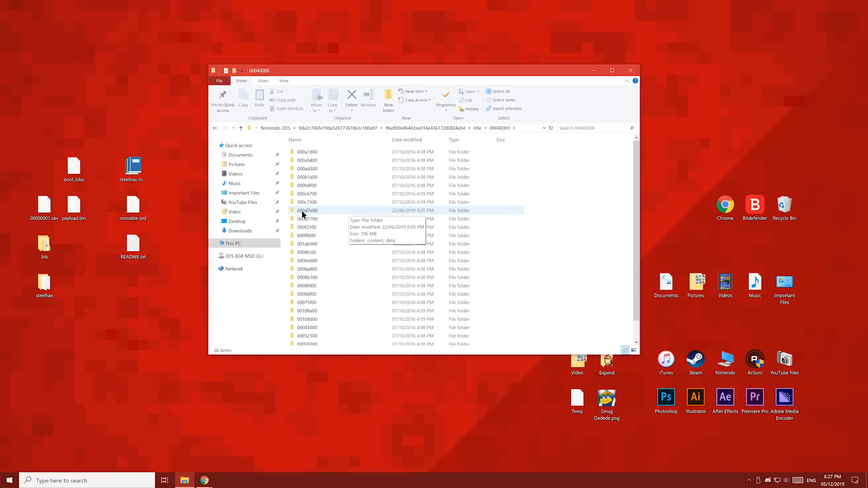
double_click(308, 210)
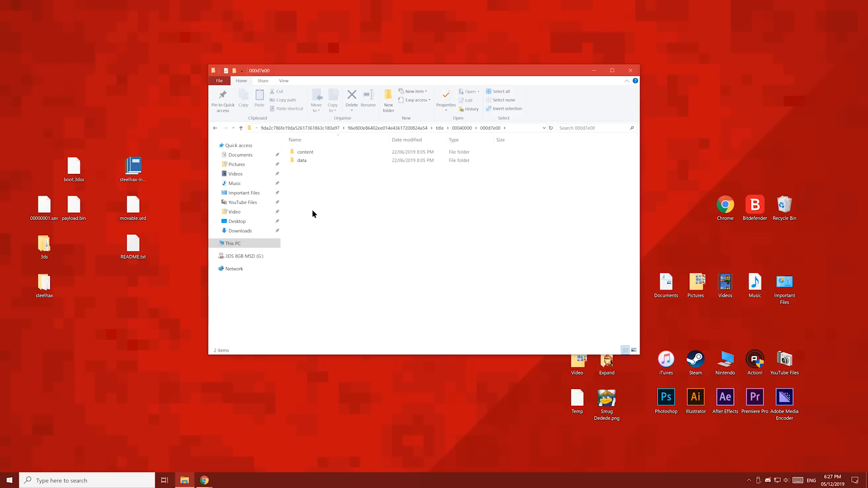
double_click(301, 160)
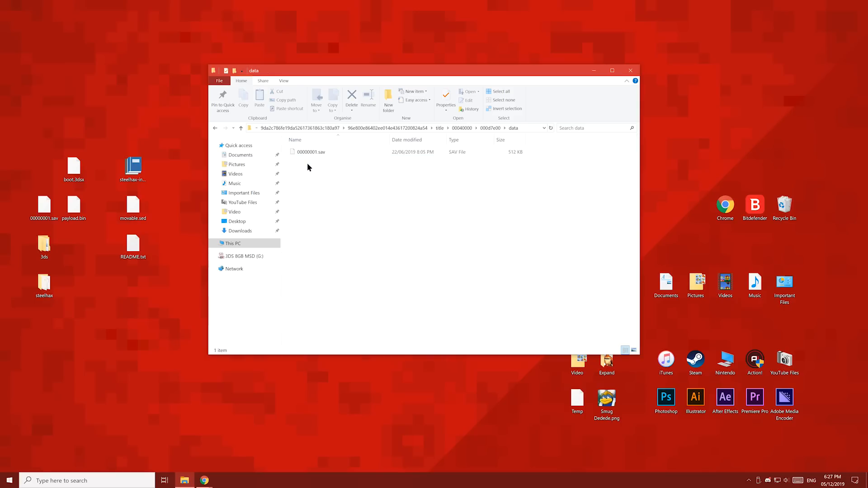
left_click(44, 208)
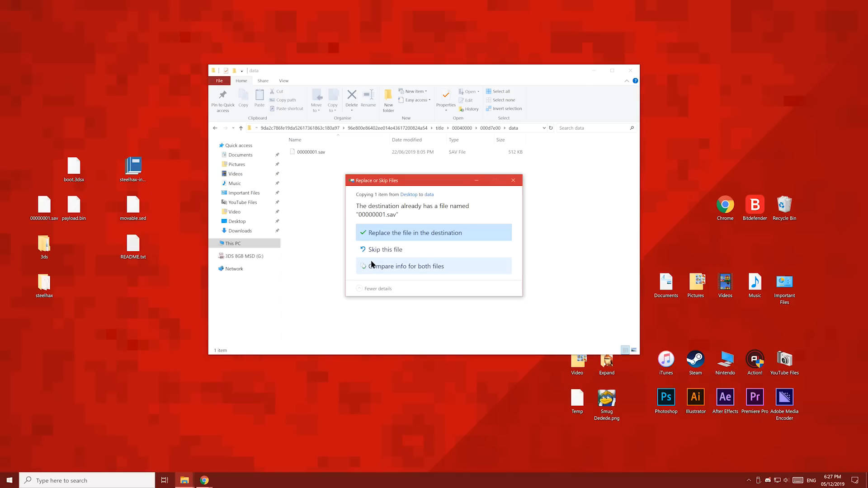
left_click(412, 232)
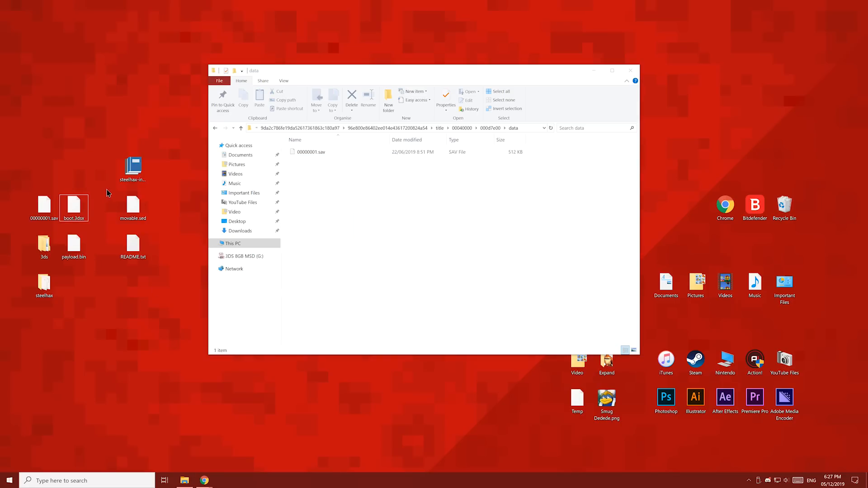
Go back through This PC to the 3DS 8GB MSD (G:) drive root.
left_click(232, 243)
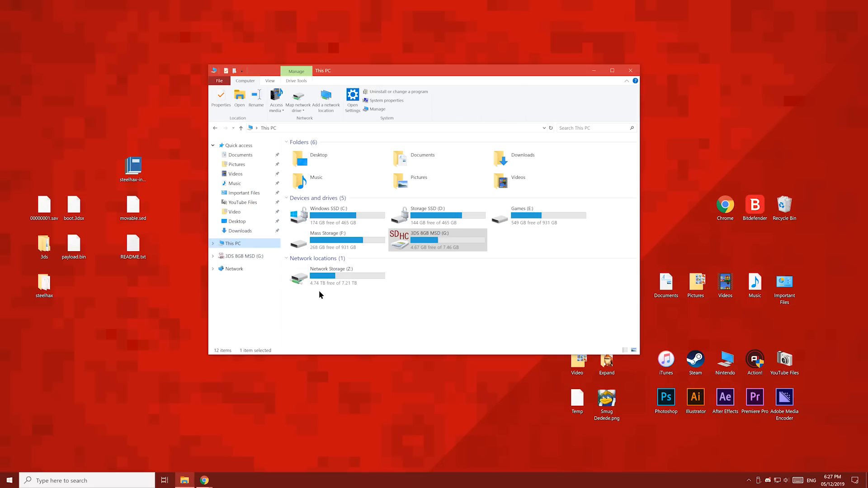
double_click(437, 239)
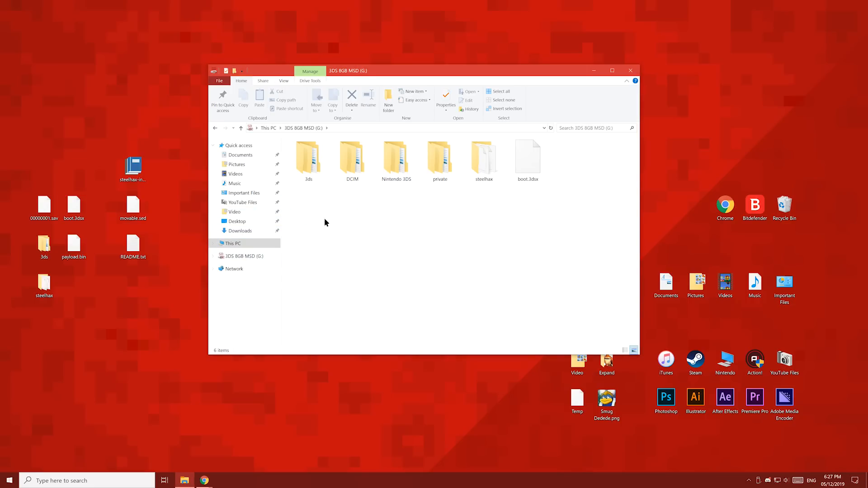
double_click(307, 158)
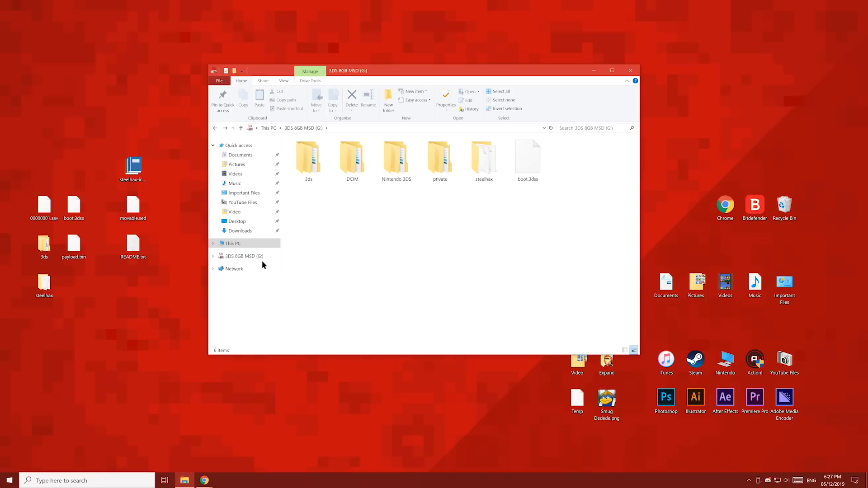
Eject the 3DS 8GB MSD (G:) drive from the navigation pane.
right_click(243, 256)
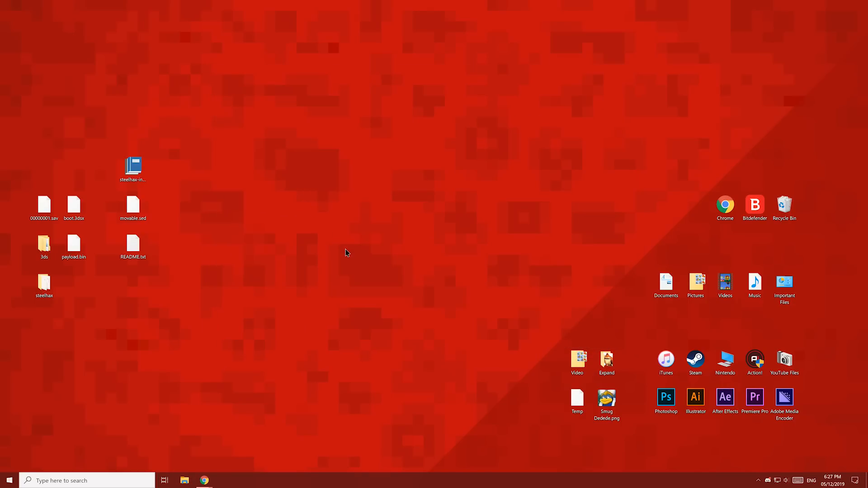
left_click(73, 204)
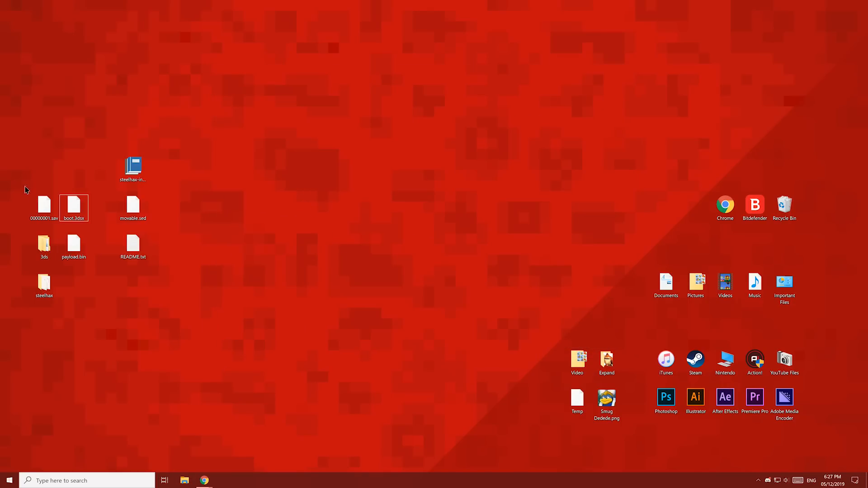